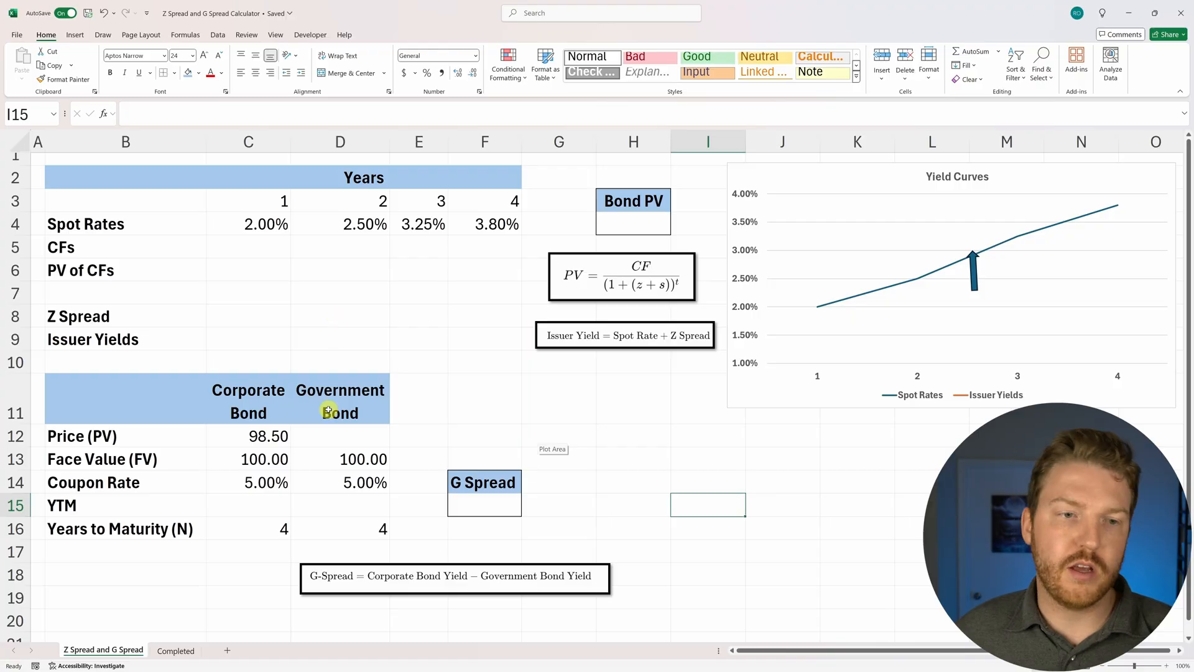
Build the cash flow formula =$D$14*$D$13 across years, adding face value for 105 in year 4
{"action": "left_click", "coordinate": [126, 458]}
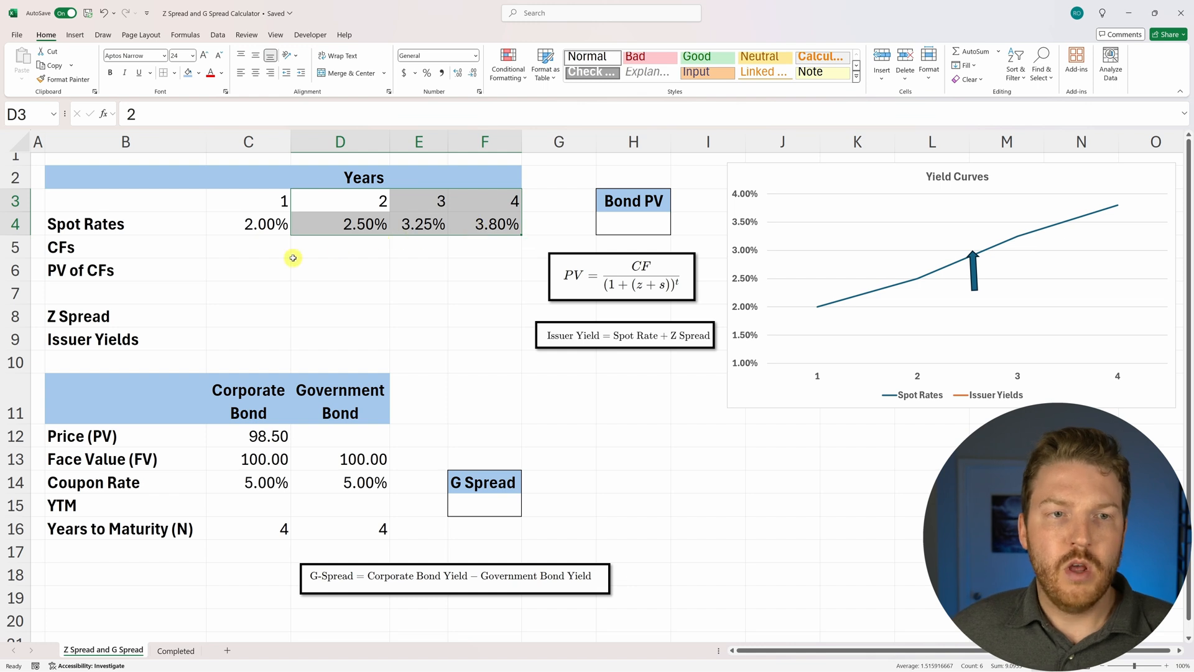
{"action": "left_click", "coordinate": [247, 247]}
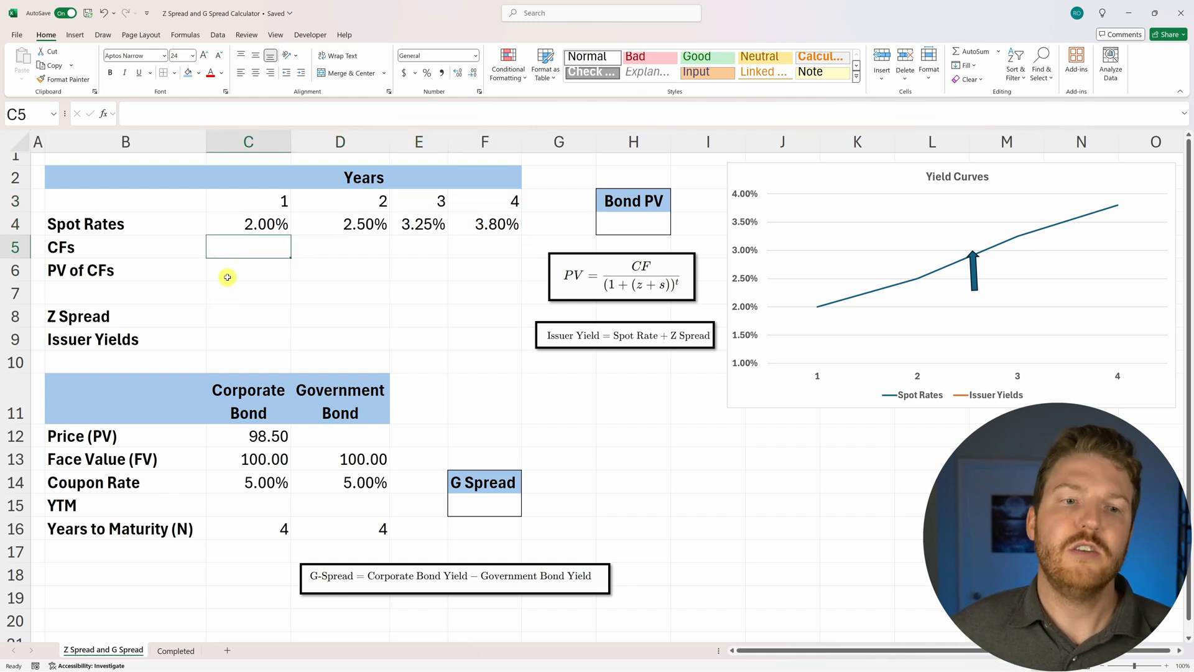
{"action": "mouse_move", "coordinate": [281, 376]}
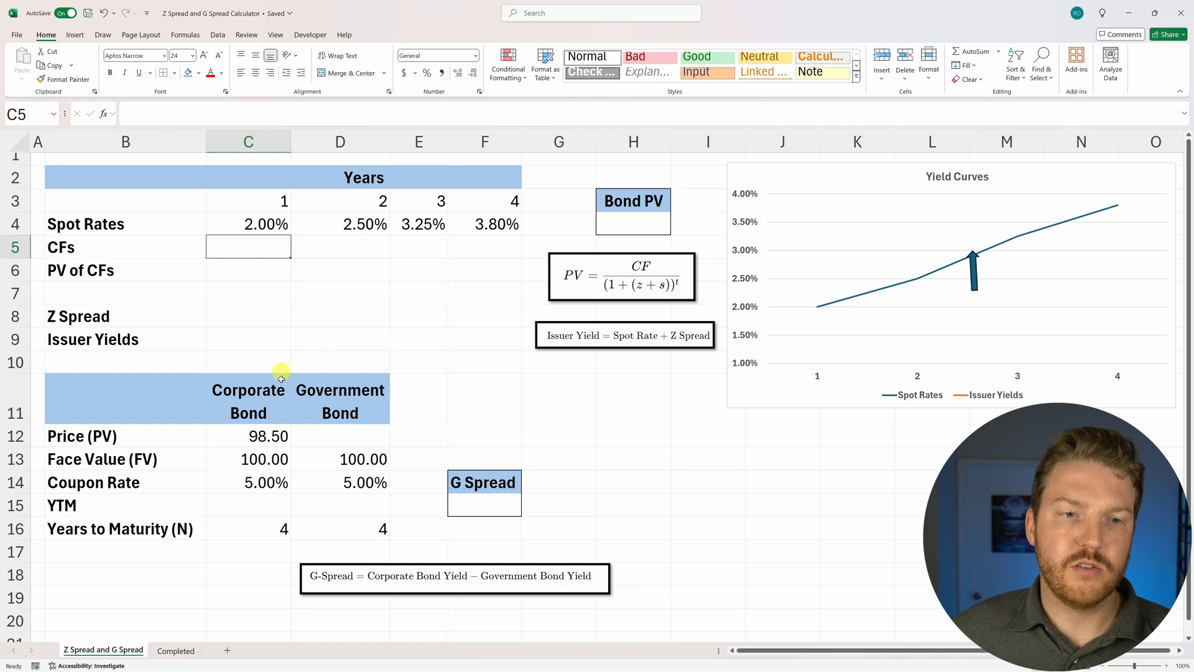
{"action": "mouse_move", "coordinate": [272, 327]}
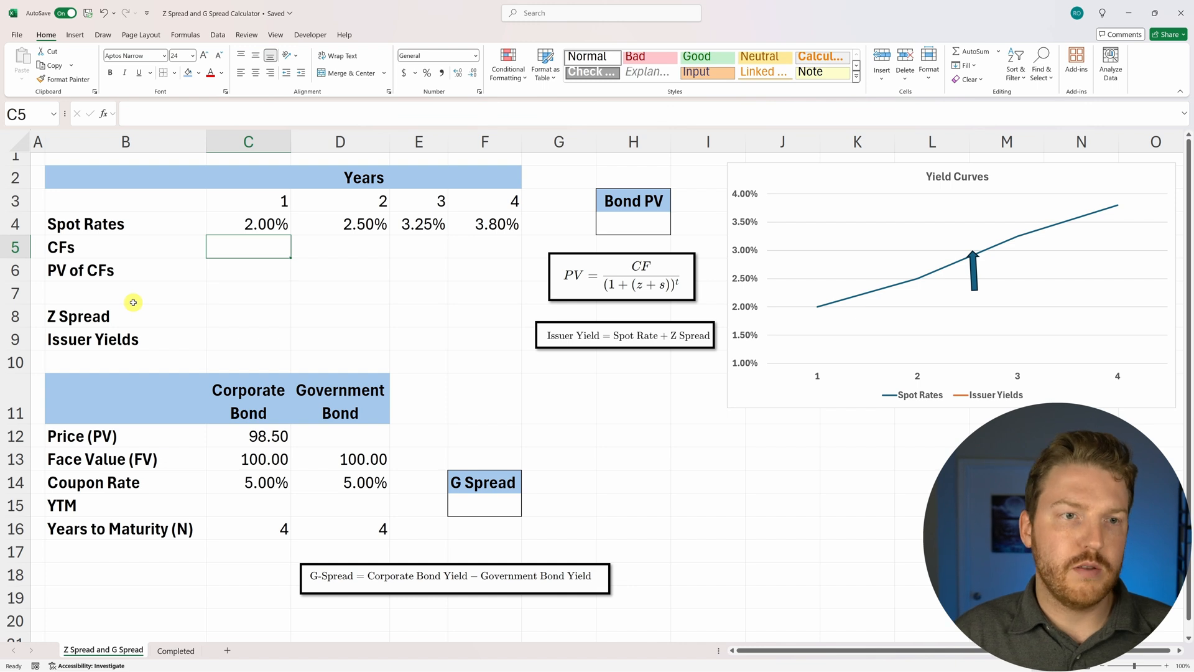
{"action": "type", "text": "="}
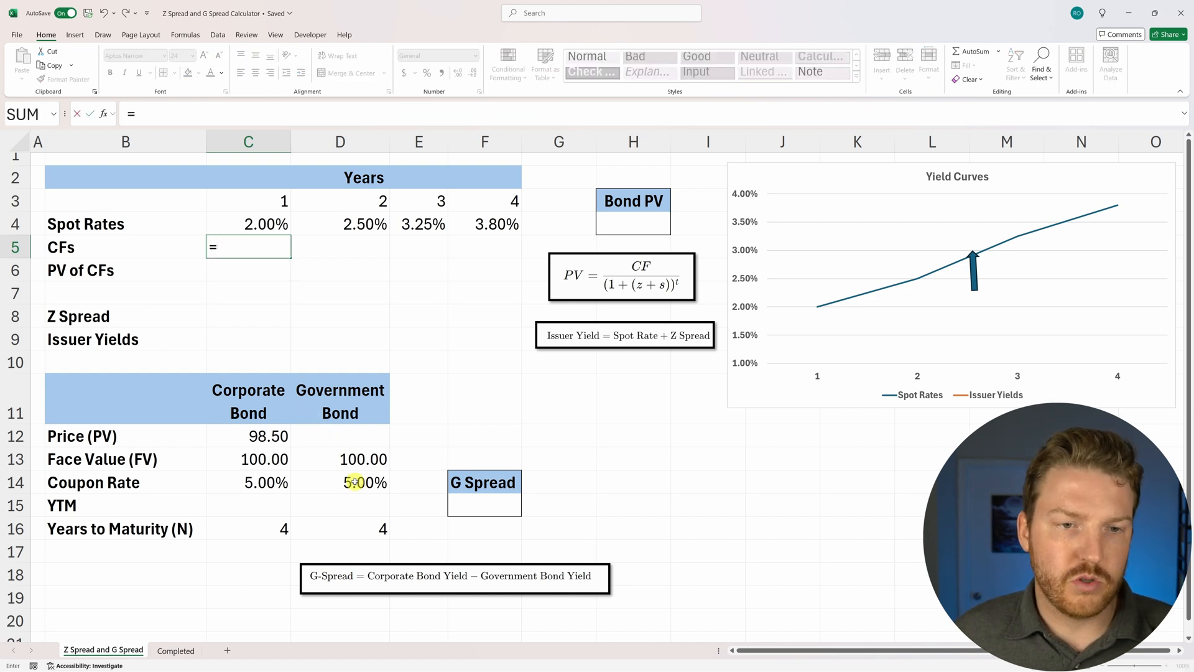
{"action": "left_click", "coordinate": [340, 482]}
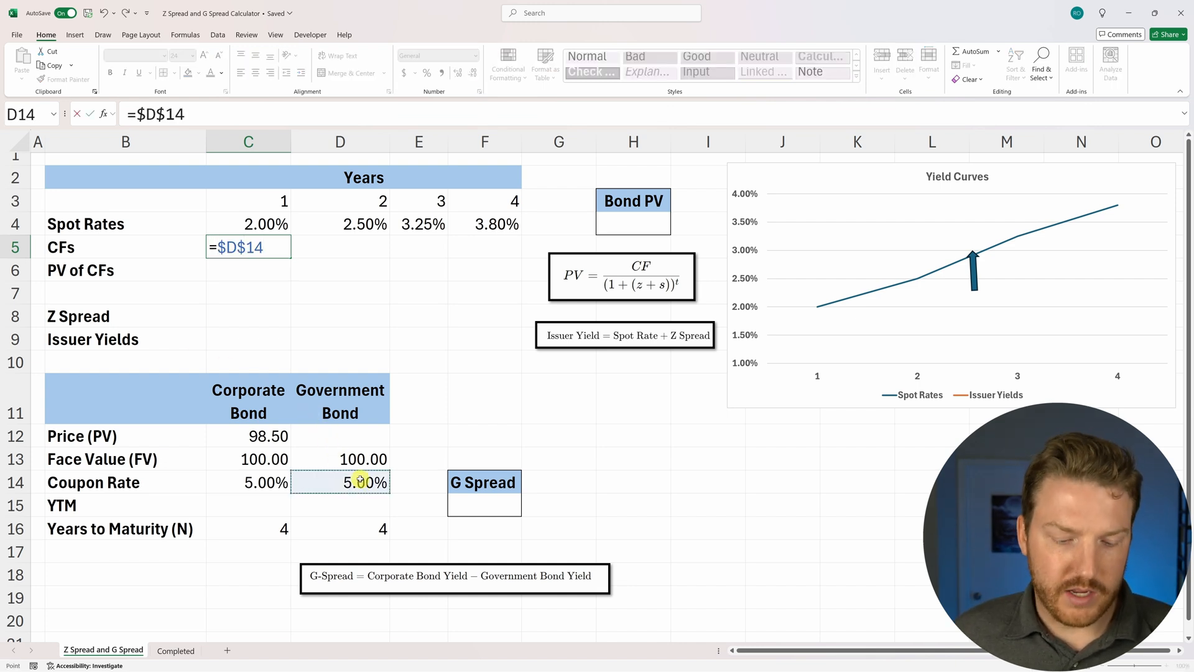
{"action": "type", "text": "*"}
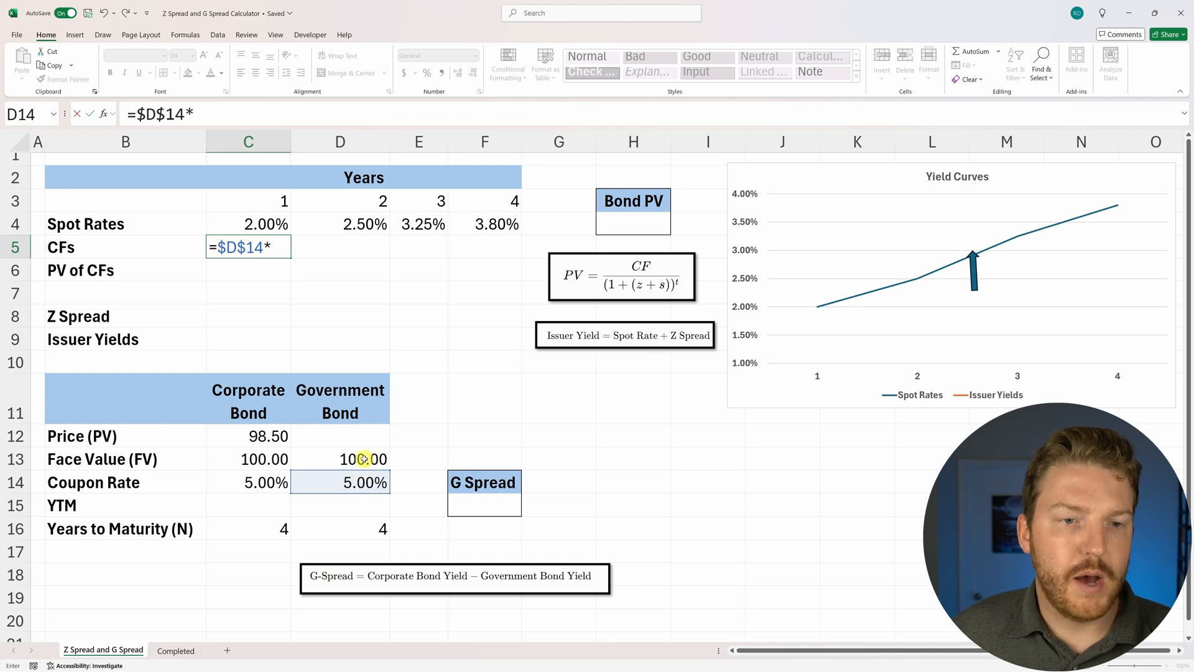
{"action": "left_click", "coordinate": [340, 458]}
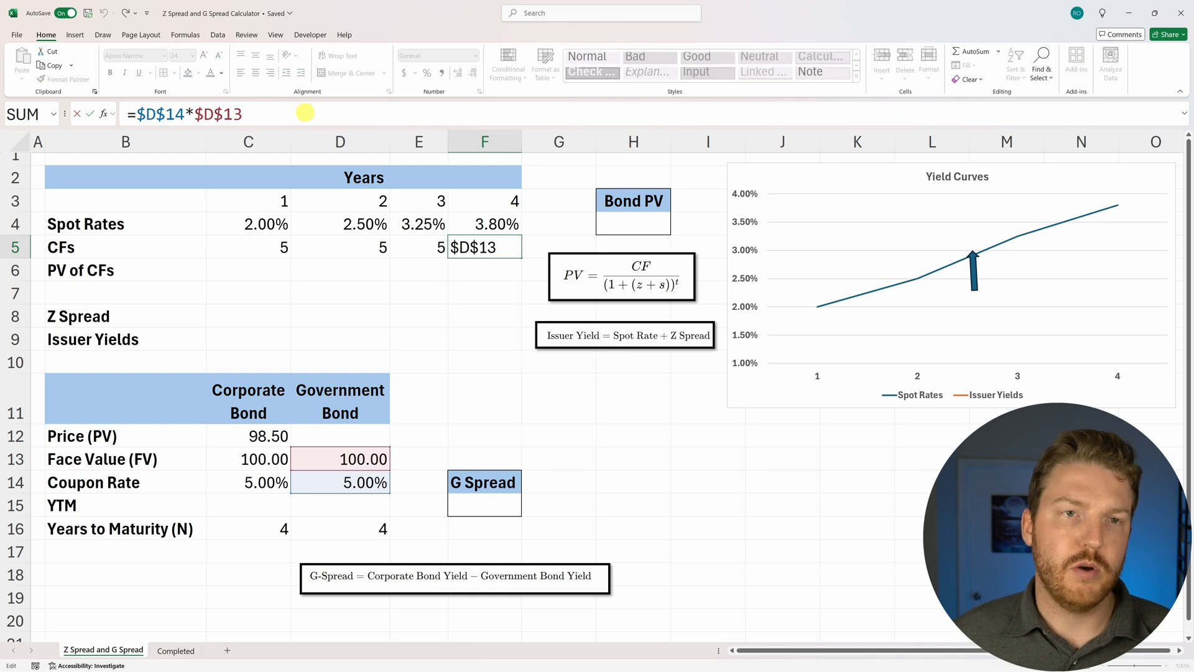
{"action": "type", "text": "+"}
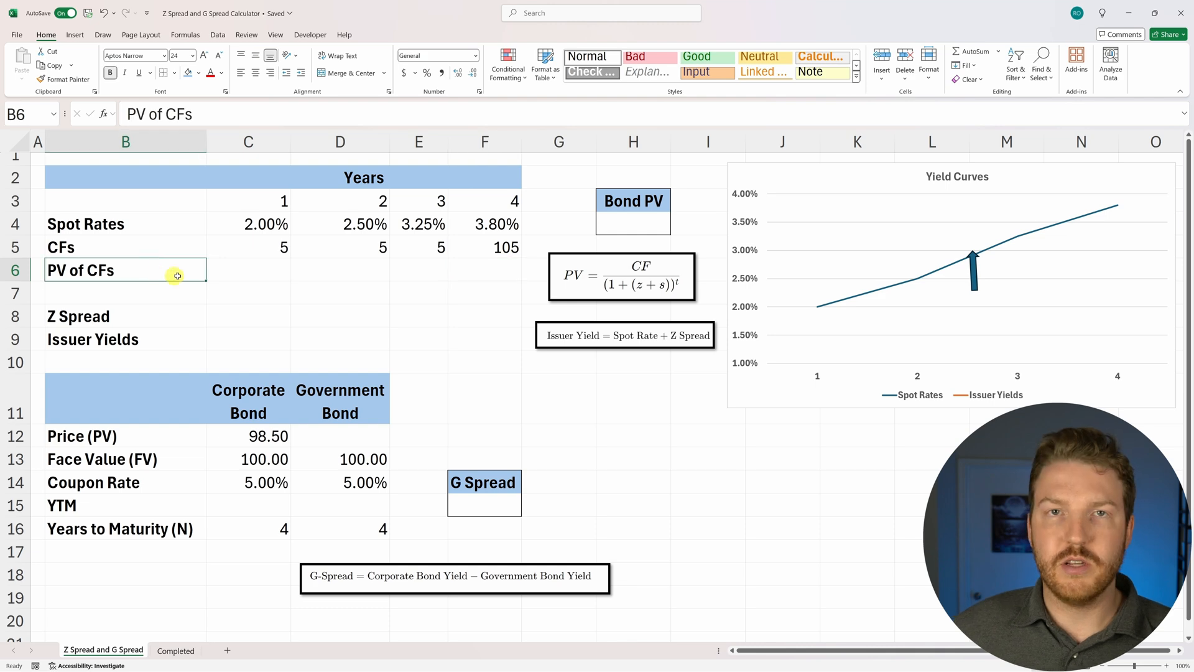
Enter =C5/(1+C4)^C3 in C6 and fill to F6, giving 4.90, 4.76, 4.54, 90.45
{"action": "left_click", "coordinate": [248, 270]}
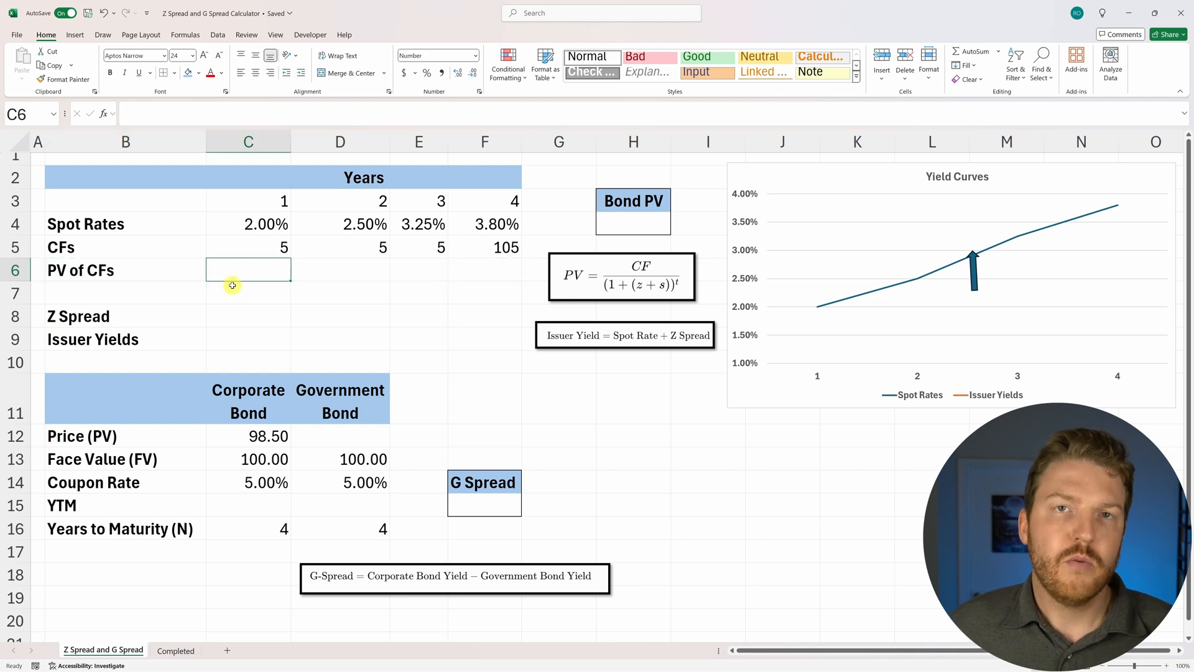
{"action": "type", "text": "=C5"}
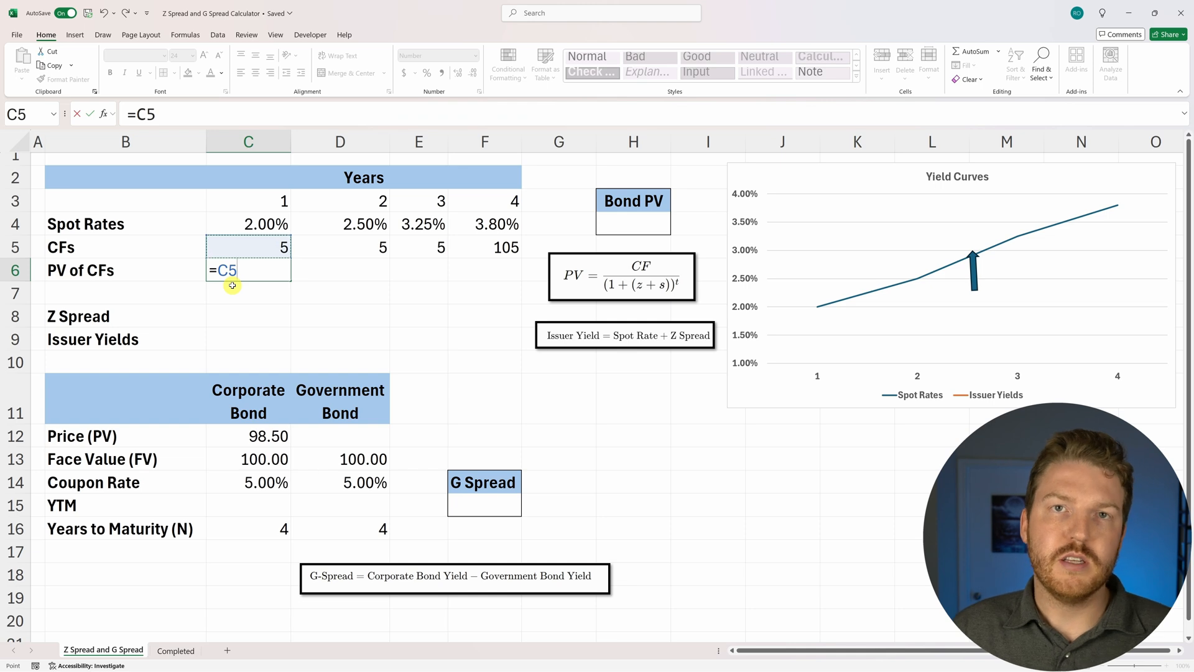
{"action": "type", "text": "/"}
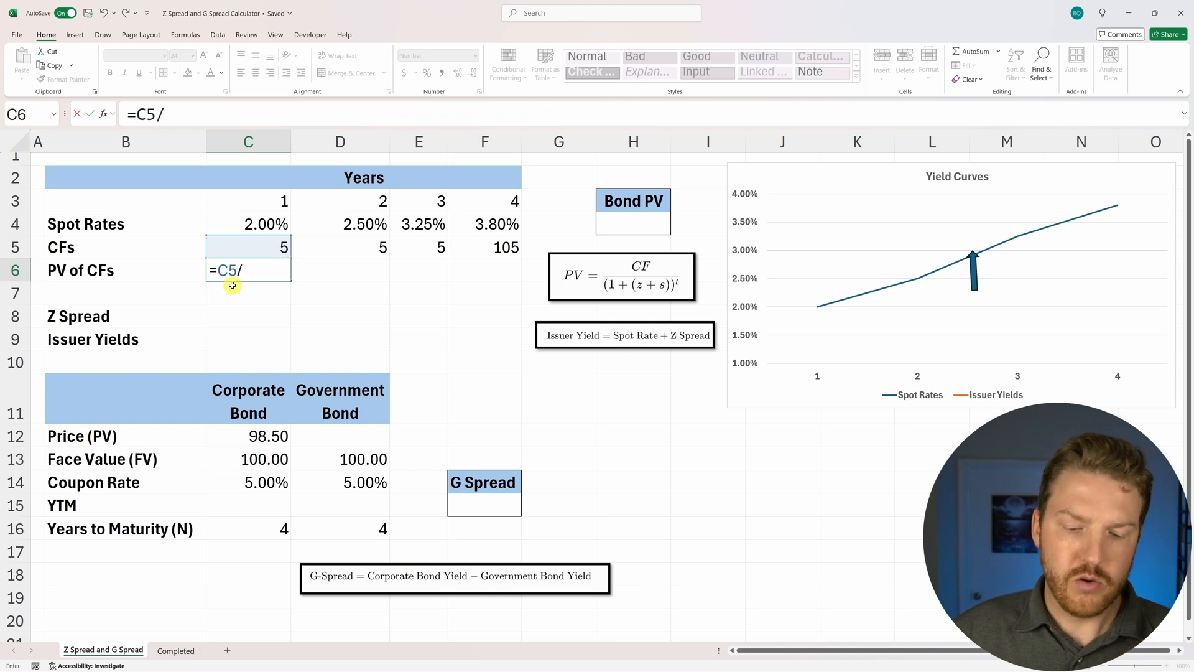
{"action": "type", "text": "(1"}
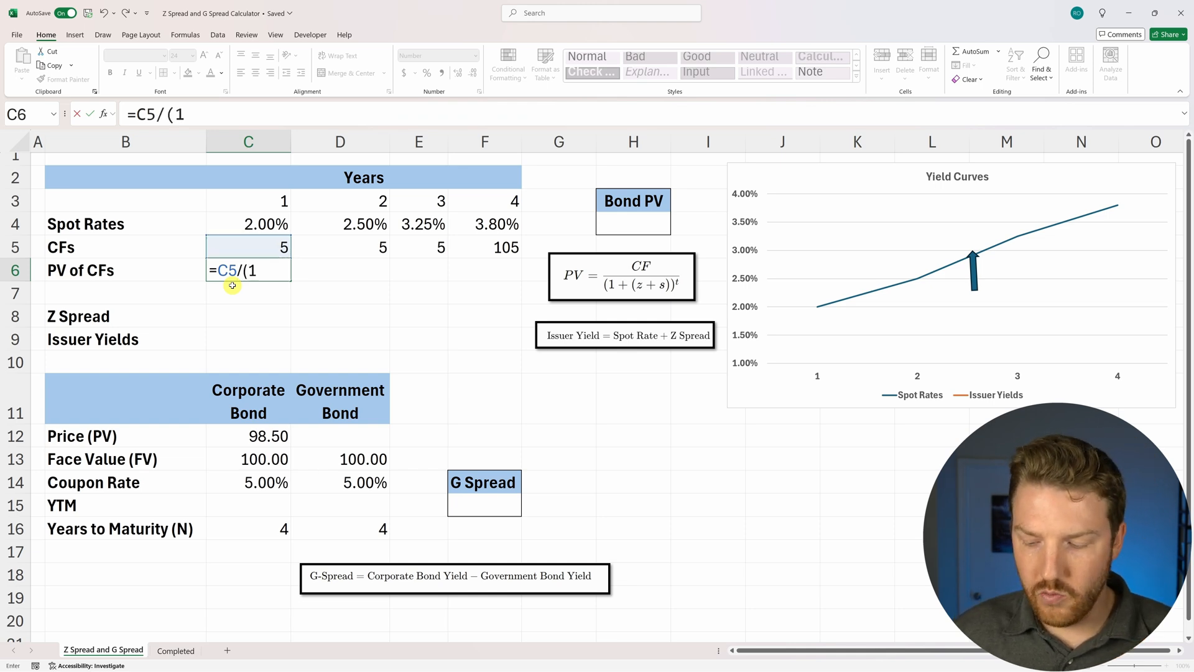
{"action": "left_click", "coordinate": [248, 224]}
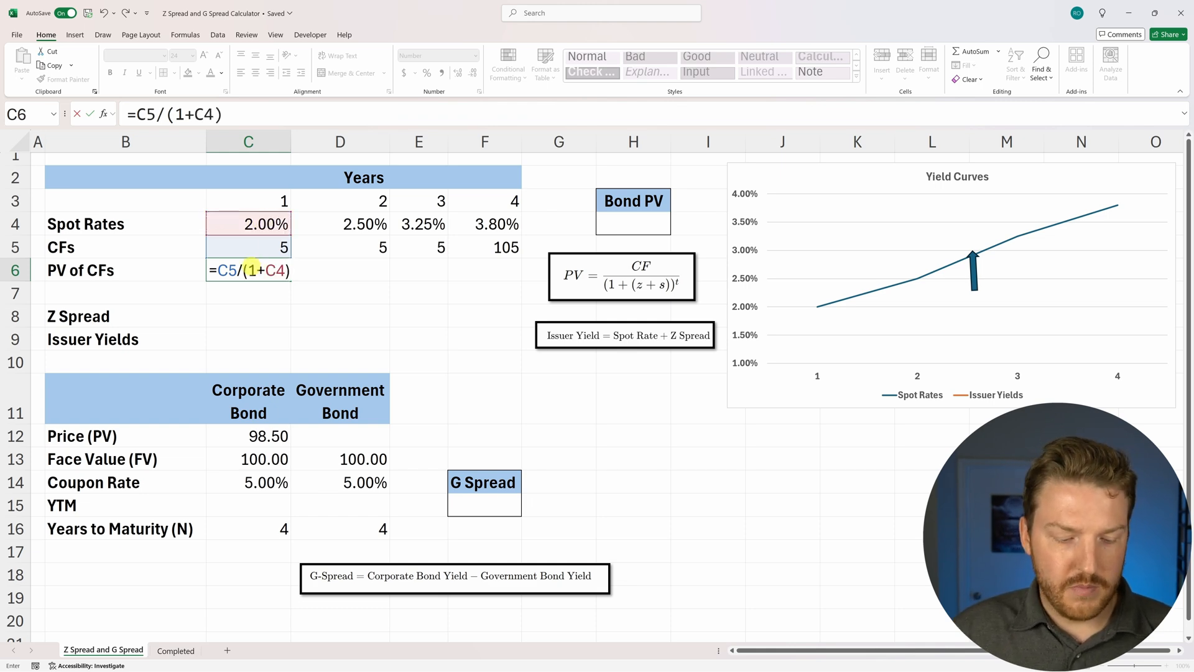
{"action": "type", "text": "^"}
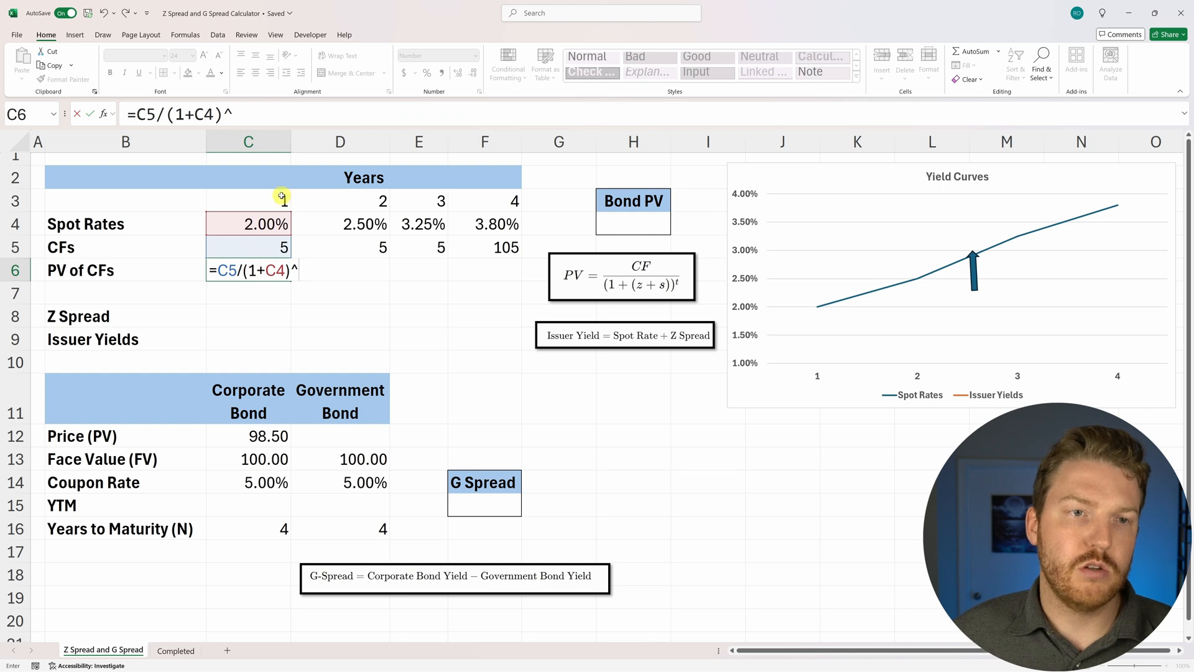
{"action": "key", "text": "enter"}
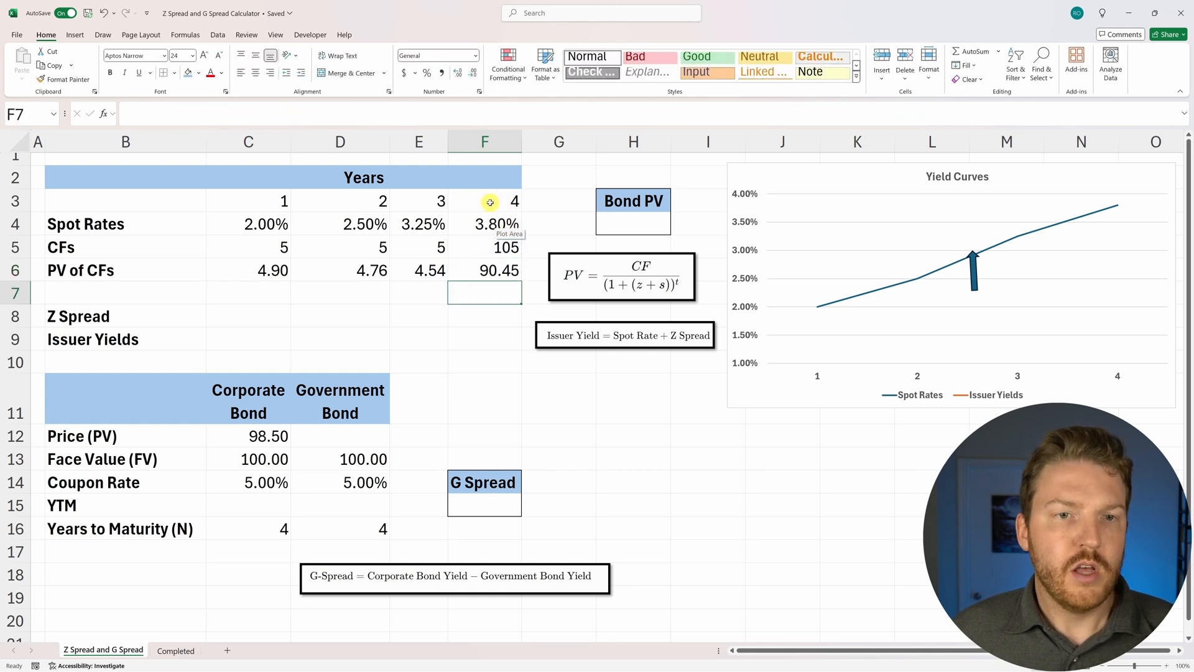
{"action": "left_click_drag", "start_coordinate": [248, 270], "coordinate": [485, 270]}
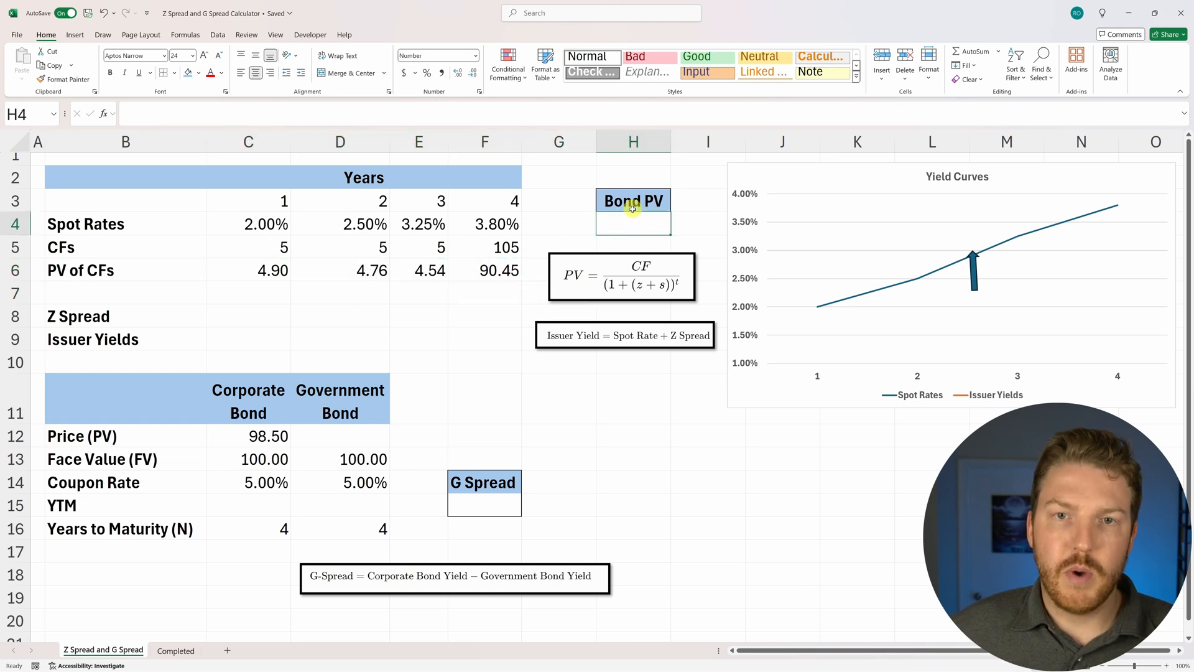
Total row 6 with =SUM(C6:F6) for 104.65 and paste it as the government bond price
{"action": "type", "text": "=su"}
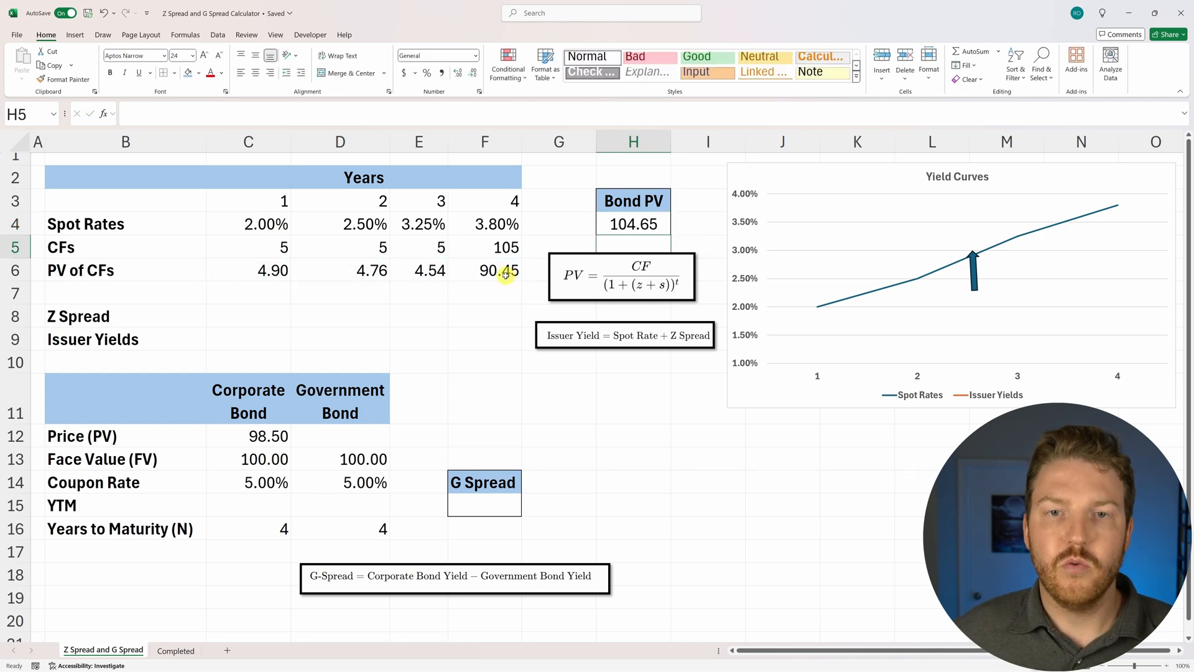
{"action": "left_click", "coordinate": [633, 223]}
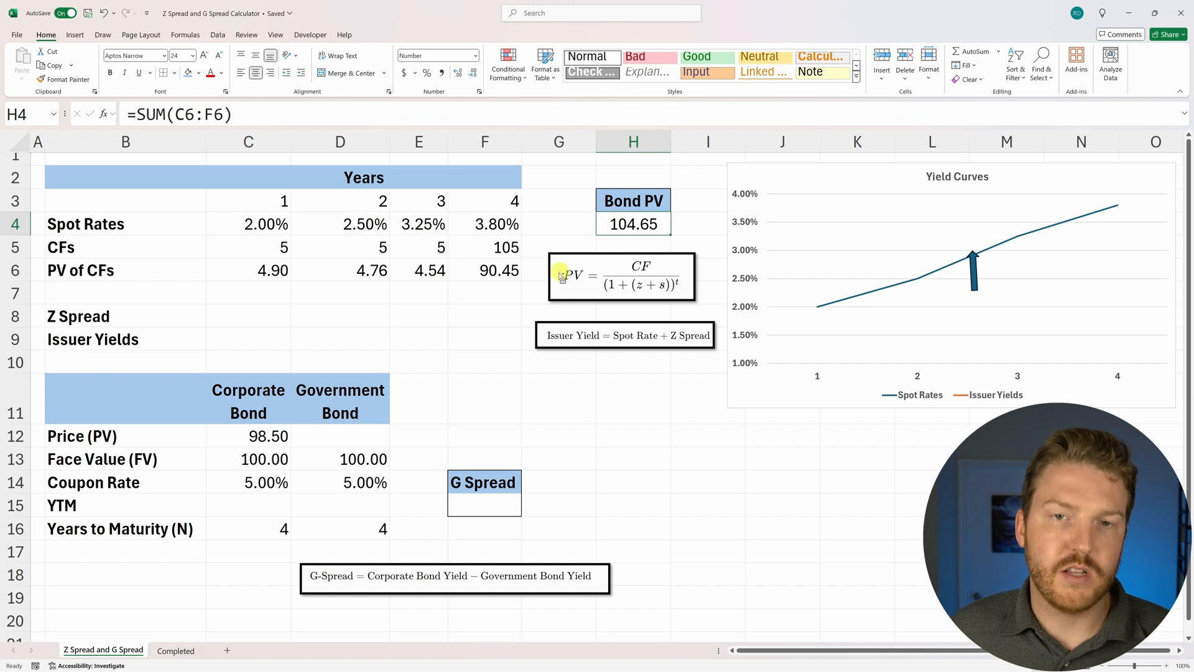
{"action": "left_click", "coordinate": [340, 434]}
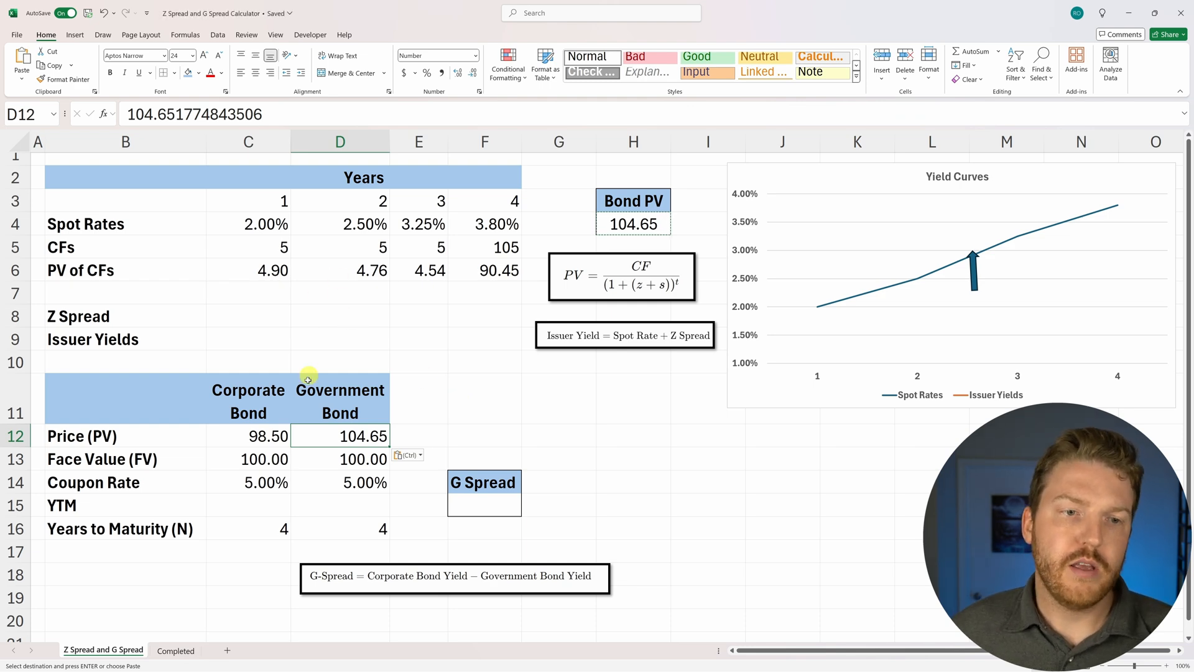
{"action": "left_click", "coordinate": [247, 436]}
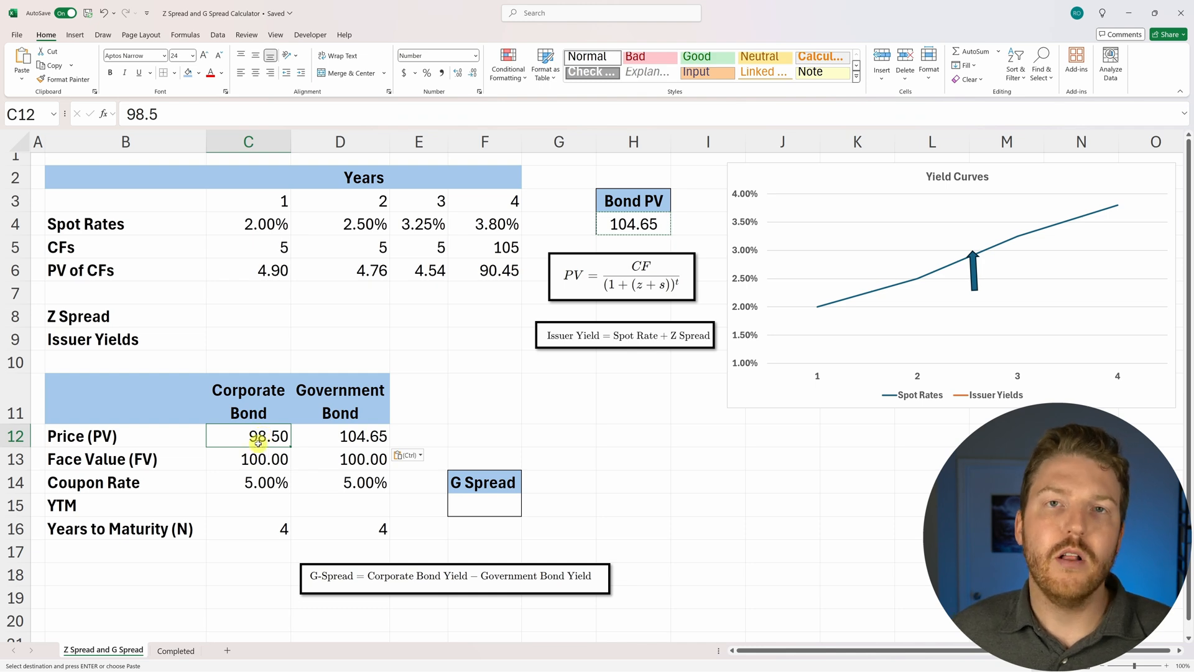
{"action": "left_click", "coordinate": [247, 315]}
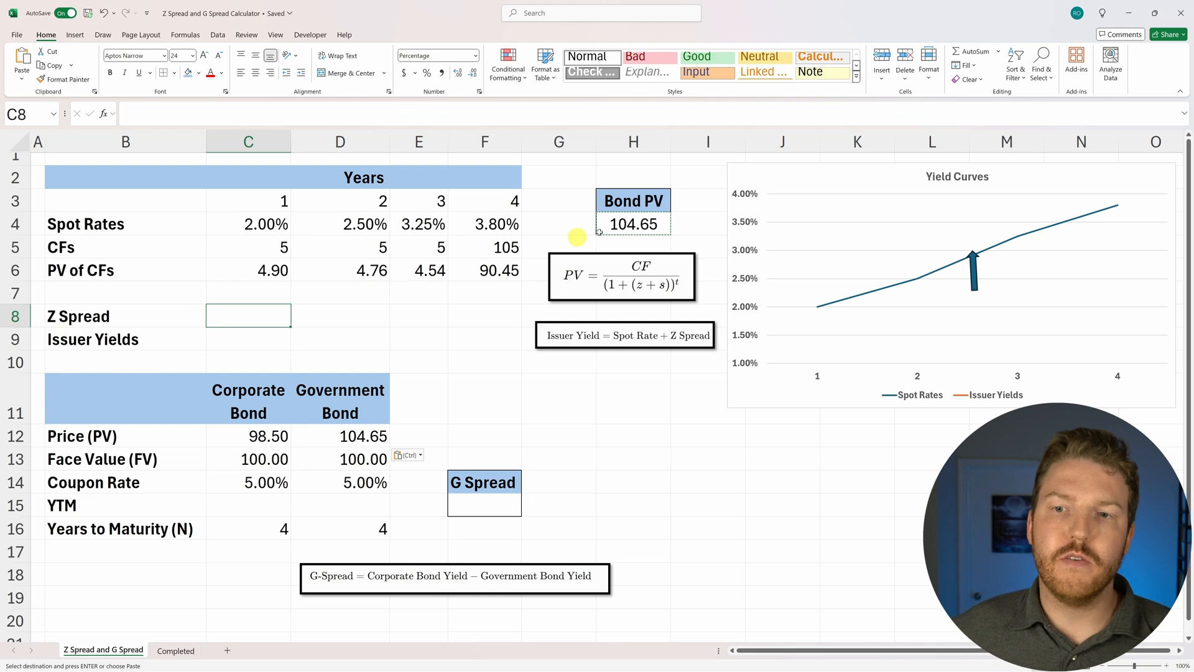
{"action": "mouse_move", "coordinate": [845, 323]}
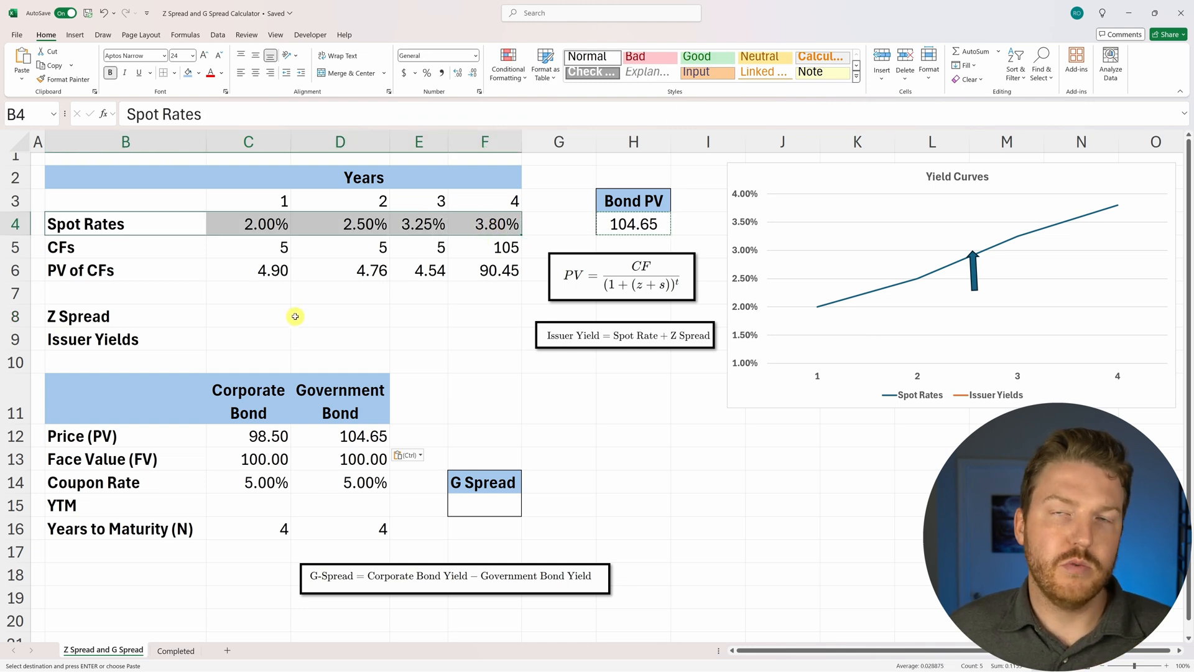
{"action": "left_click", "coordinate": [248, 435]}
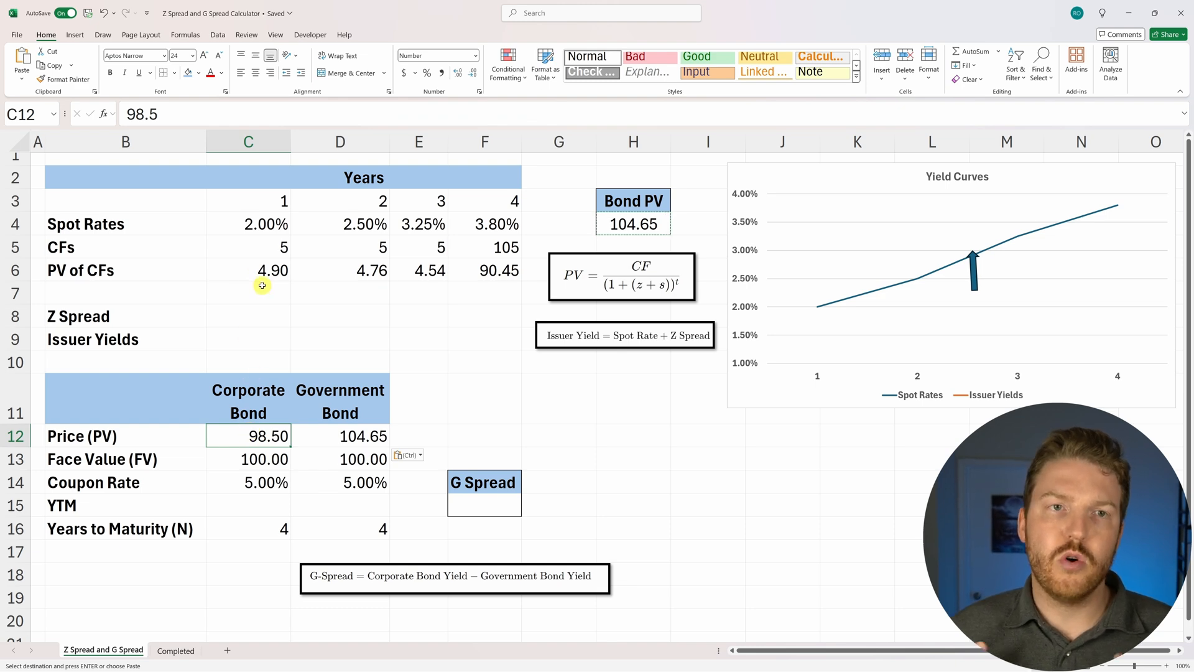
Add the Z spread to the spot rate in the PV formulas, keeping Bond PV at 104.65
{"action": "left_click", "coordinate": [247, 315]}
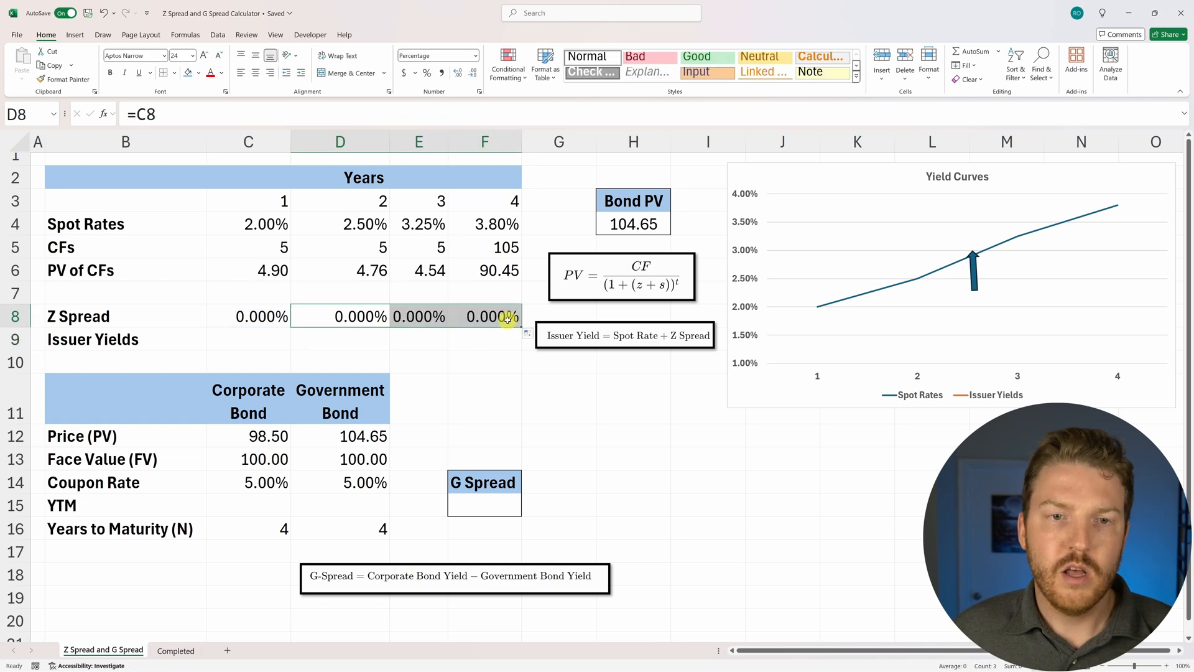
{"action": "left_click", "coordinate": [248, 316]}
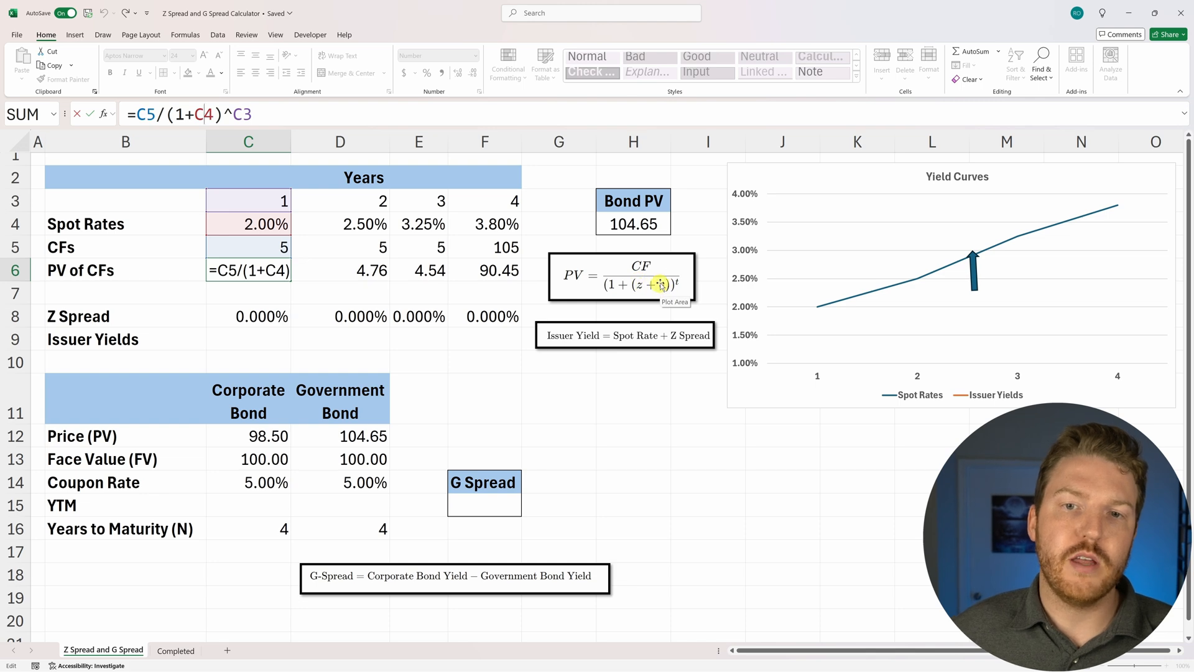
{"action": "mouse_move", "coordinate": [195, 135]}
{"action": "type", "text": "("}
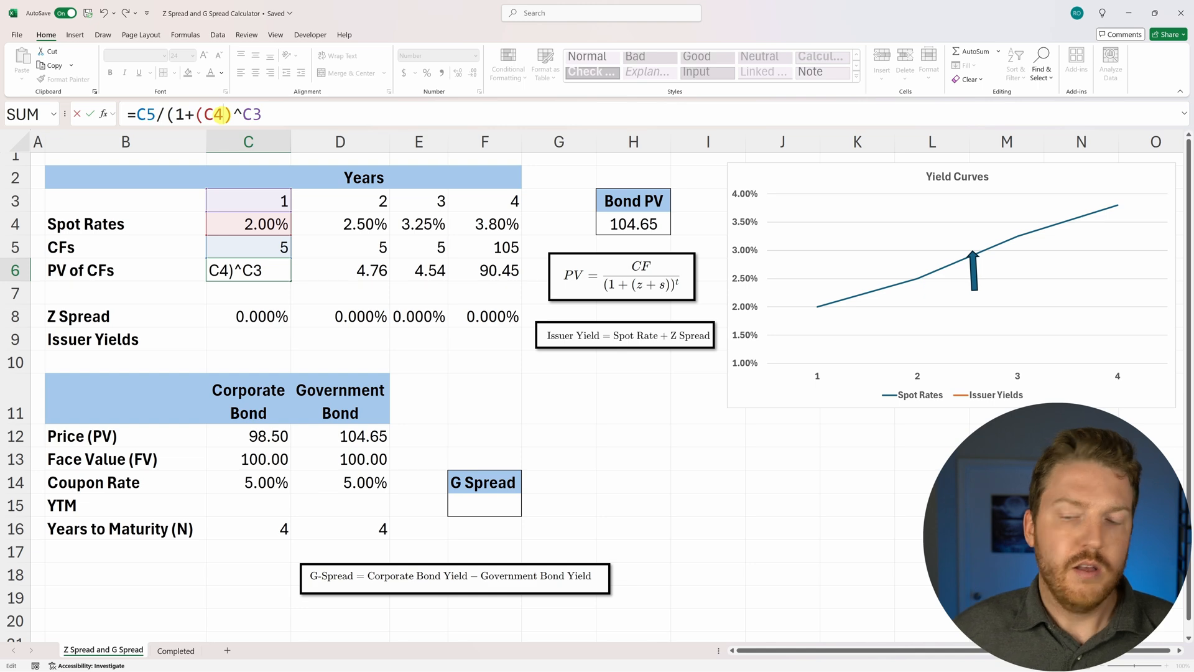
{"action": "type", "text": "+"}
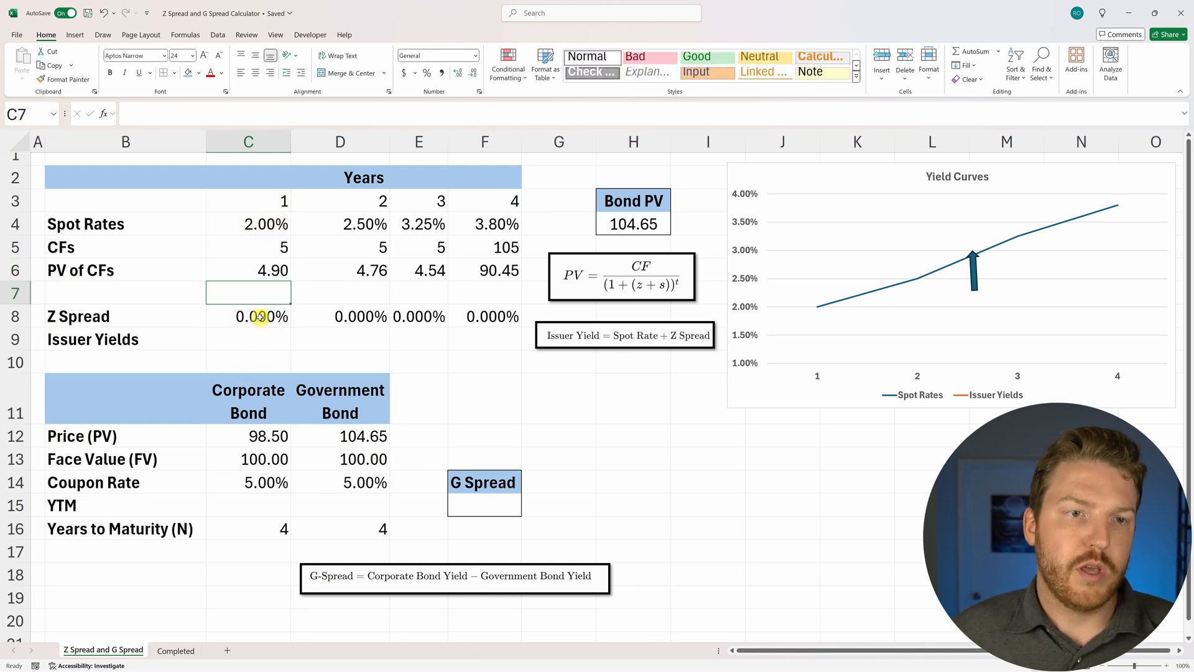
{"action": "left_click", "coordinate": [247, 271]}
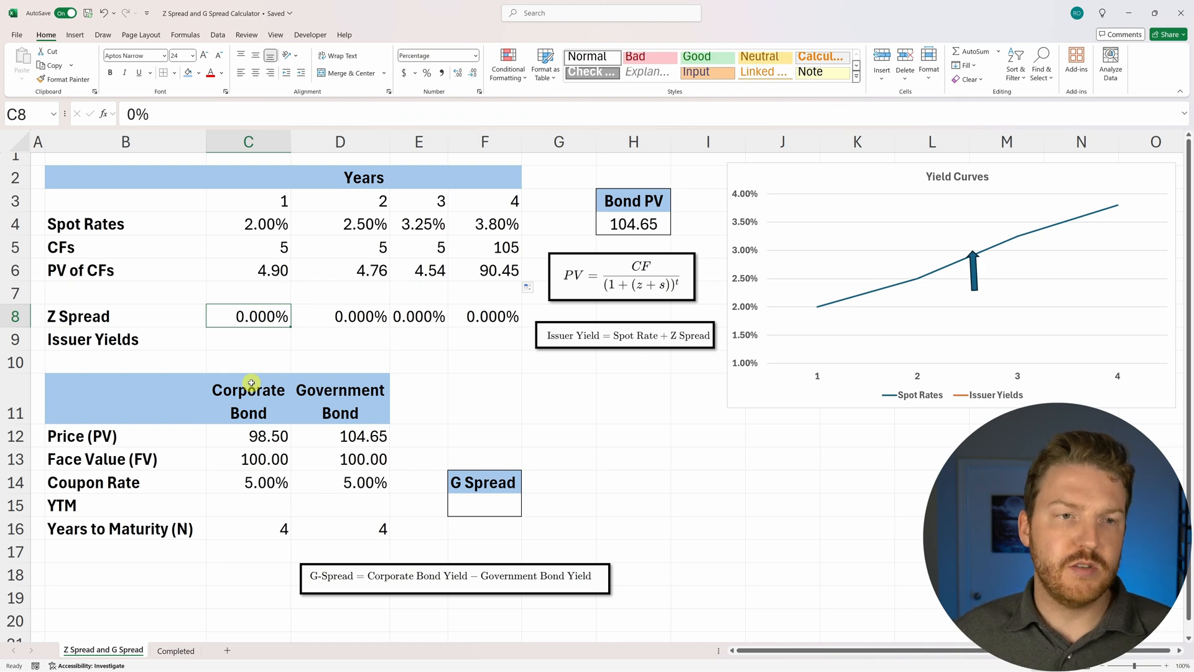
Try Z spreads of 1% then 2% in C8, dropping Bond PV to 97.48
{"action": "left_click", "coordinate": [634, 224]}
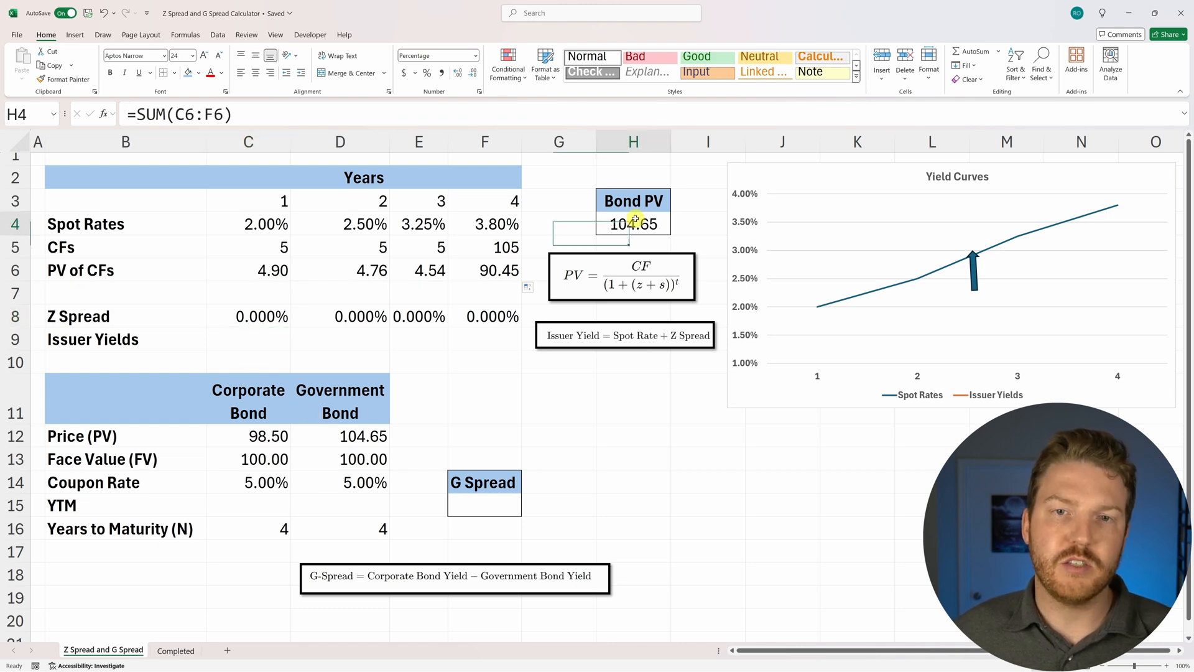
{"action": "left_click", "coordinate": [248, 435]}
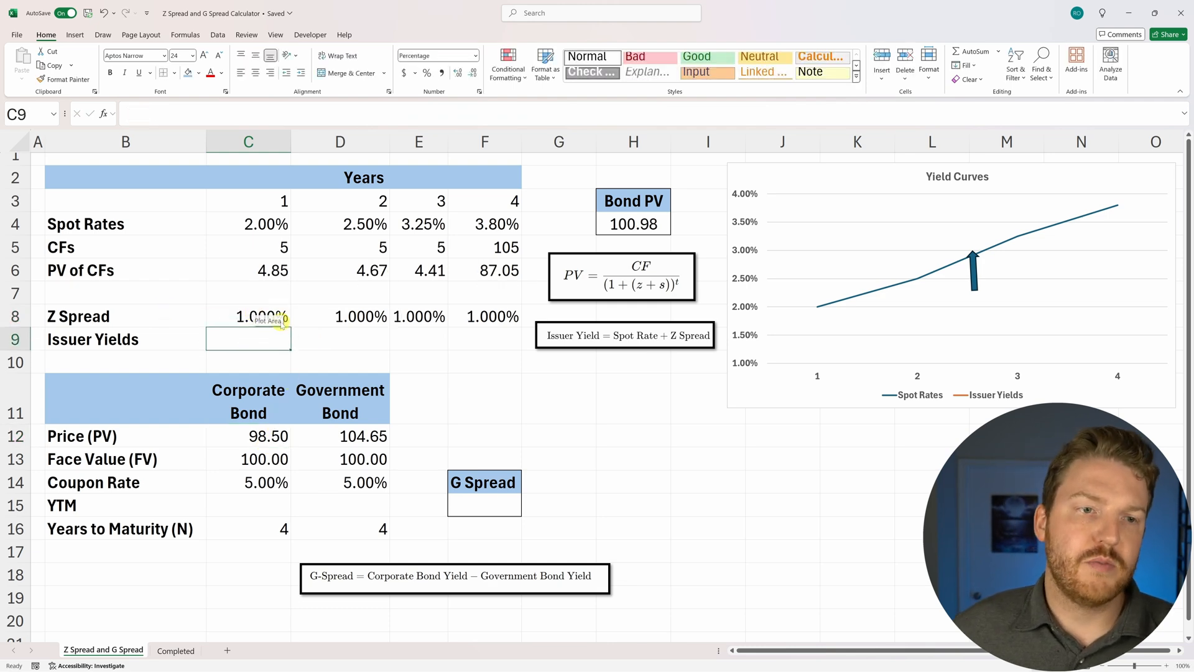
{"action": "left_click", "coordinate": [248, 316]}
{"action": "type", "text": "2.000"}
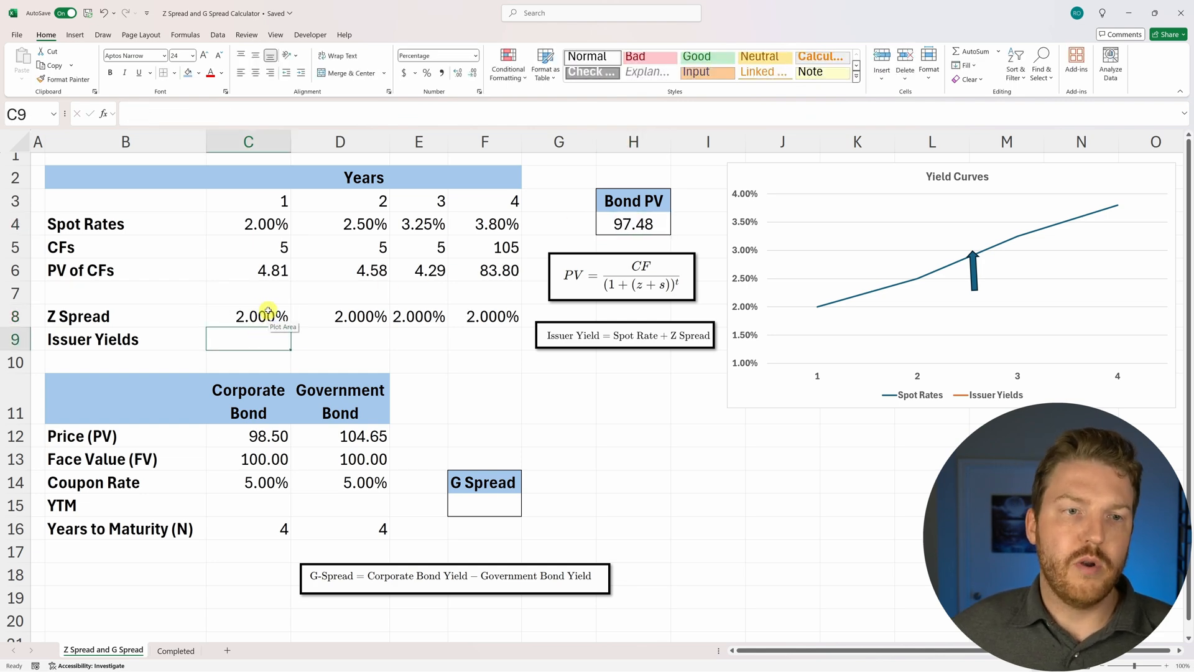
{"action": "left_click", "coordinate": [247, 315]}
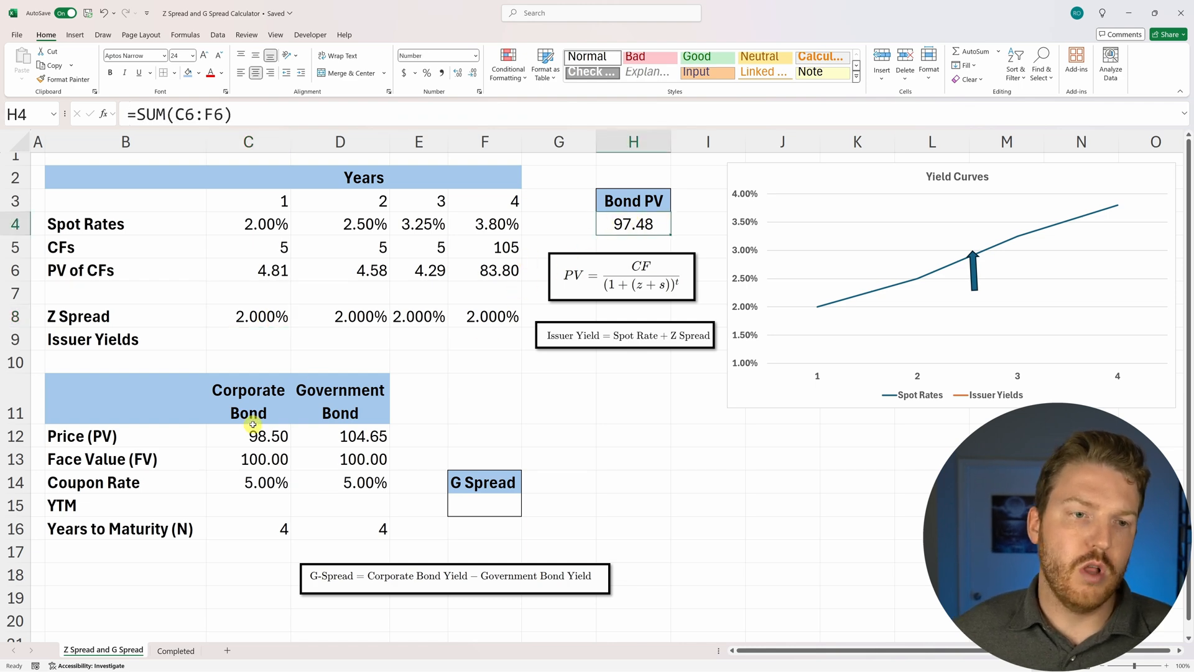
{"action": "left_click", "coordinate": [247, 316]}
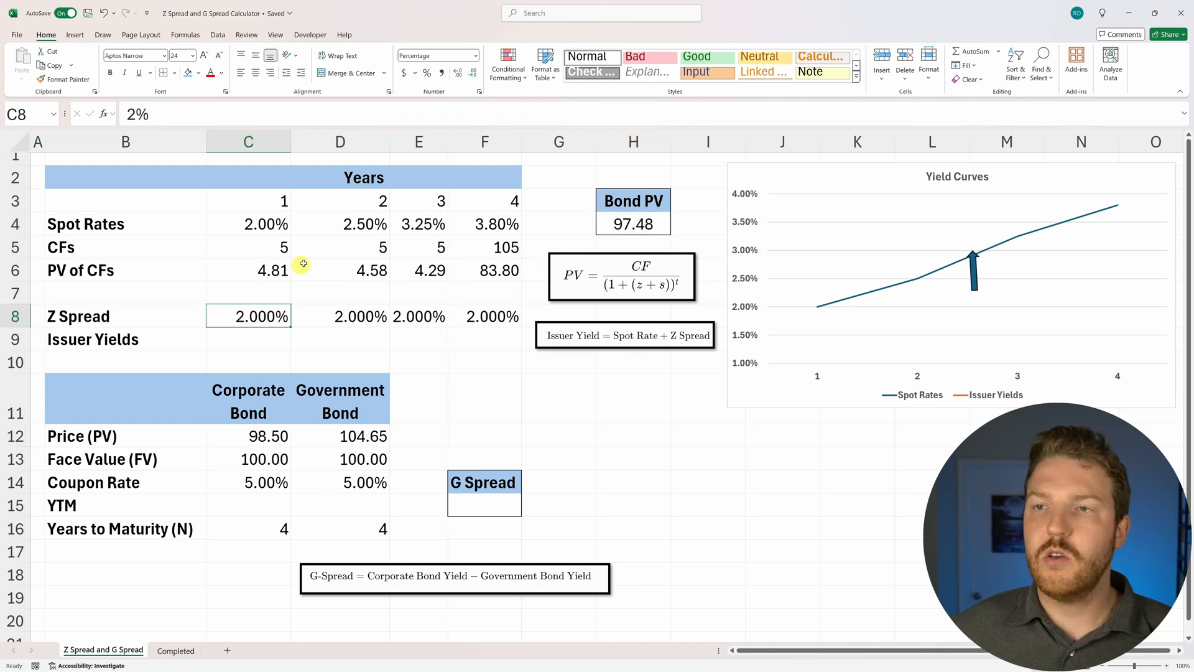
{"action": "mouse_move", "coordinate": [217, 34]}
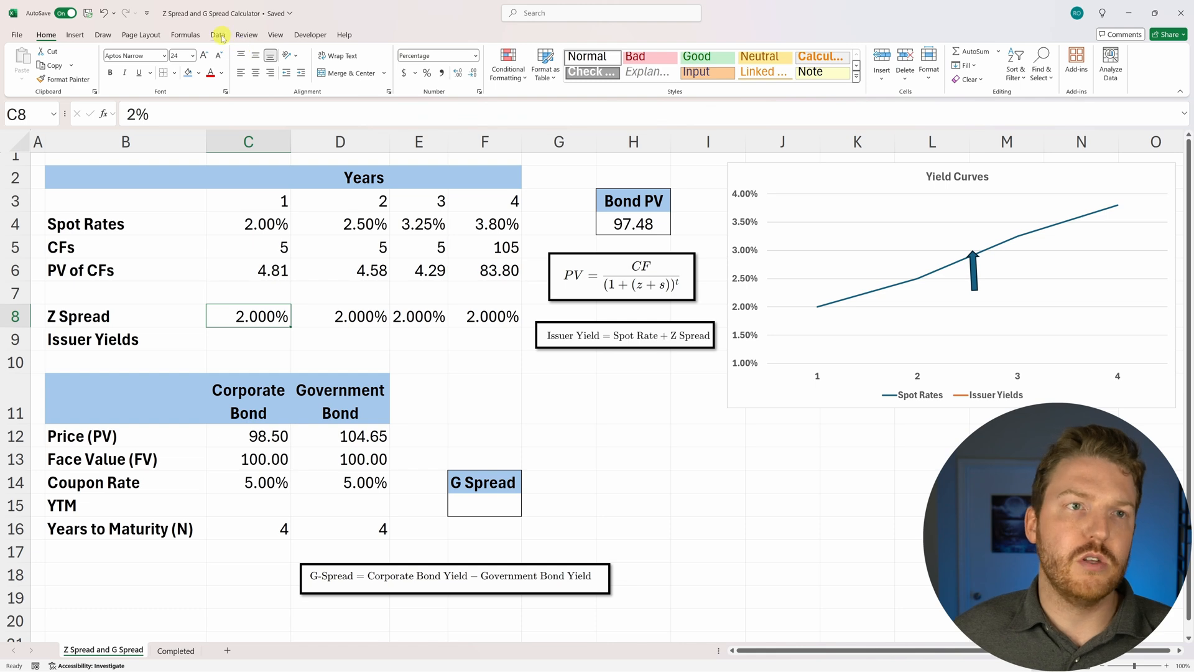
Turn on the Solver Add-in through the Excel Add-ins options
{"action": "left_click", "coordinate": [217, 34]}
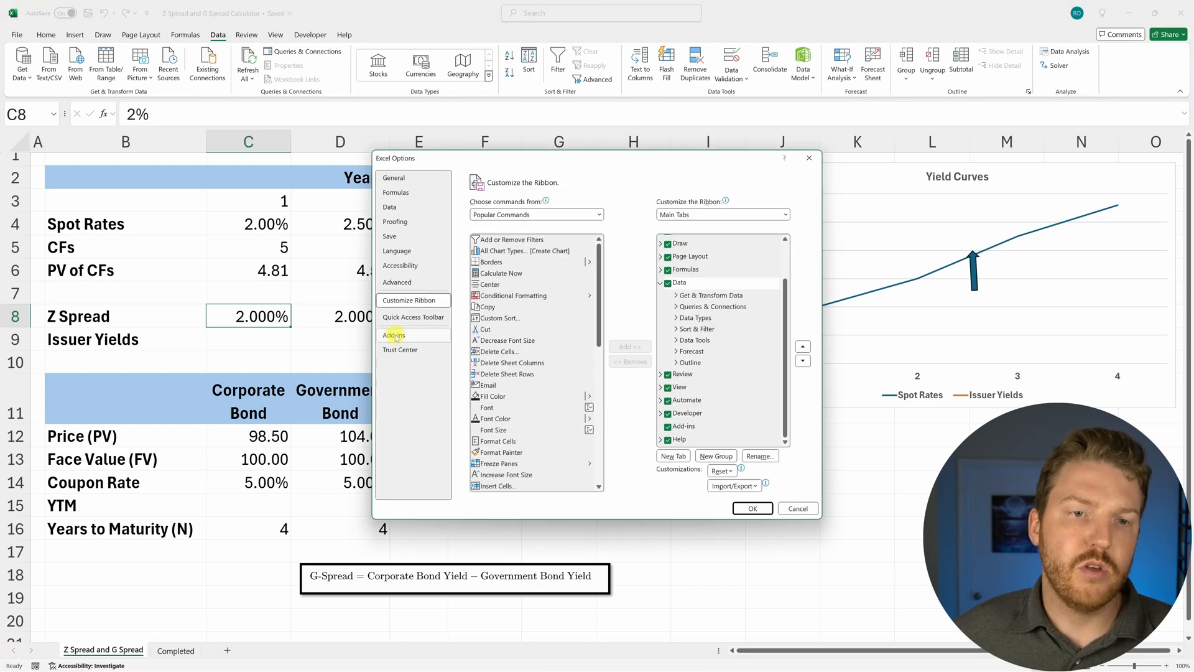
{"action": "left_click", "coordinate": [394, 335]}
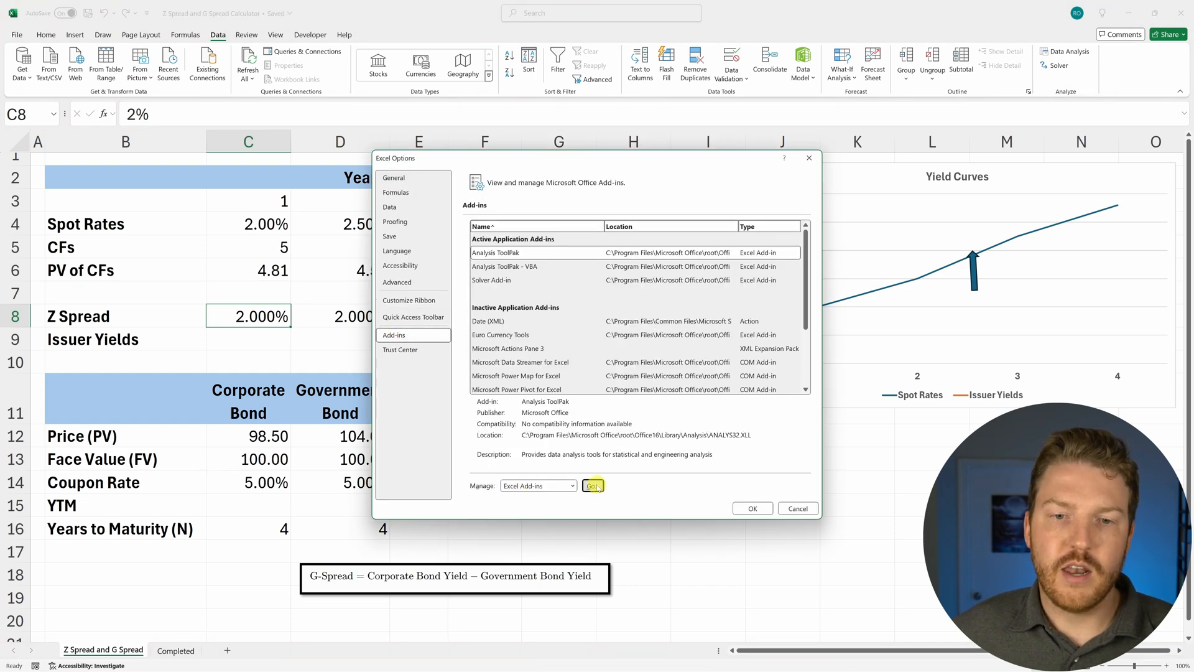
{"action": "left_click", "coordinate": [593, 485]}
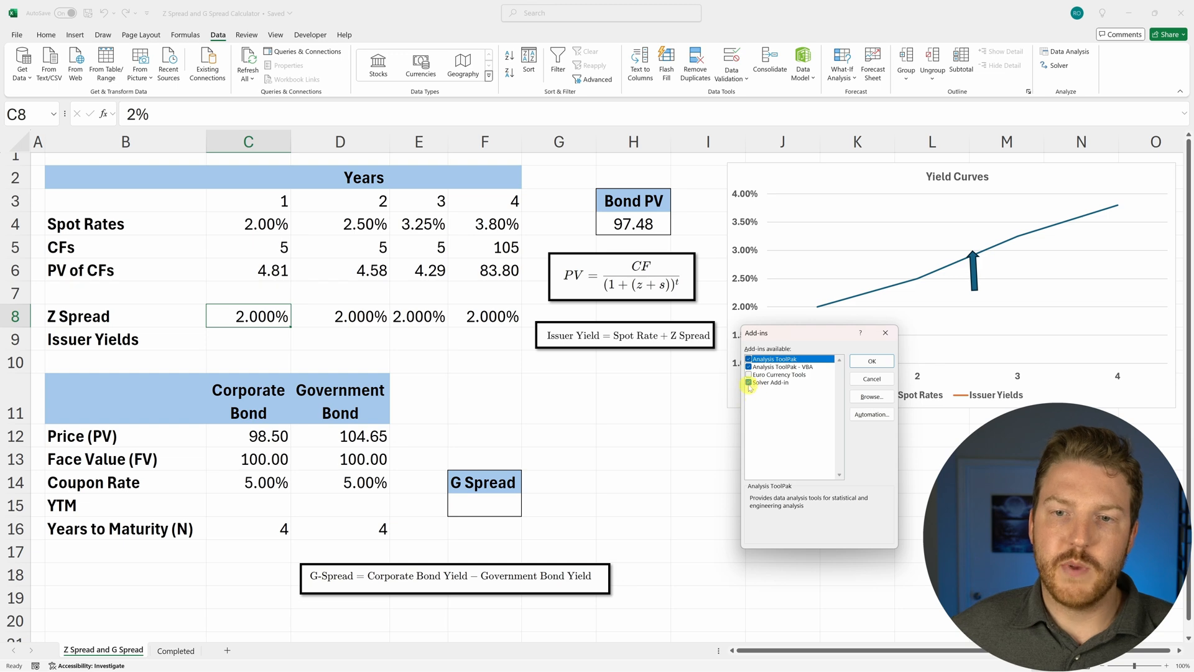
{"action": "left_click", "coordinate": [870, 360]}
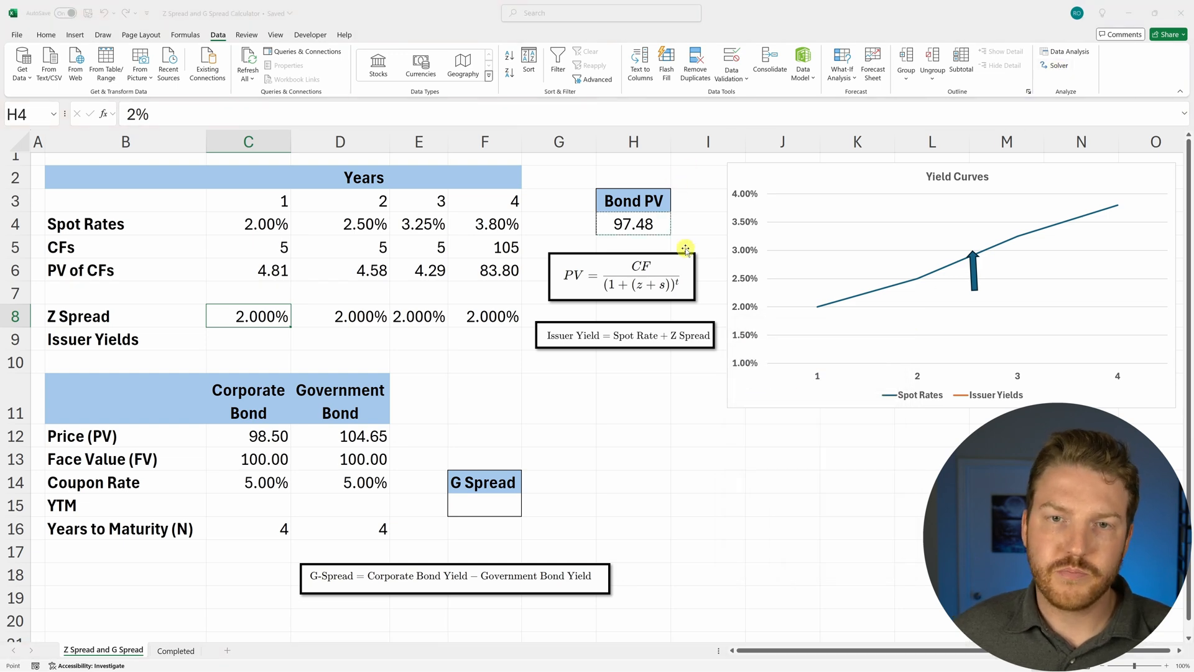
Run Solver setting H4 to 98.5 by changing C8, giving a 1.703% Z spread
{"action": "left_click", "coordinate": [1054, 64]}
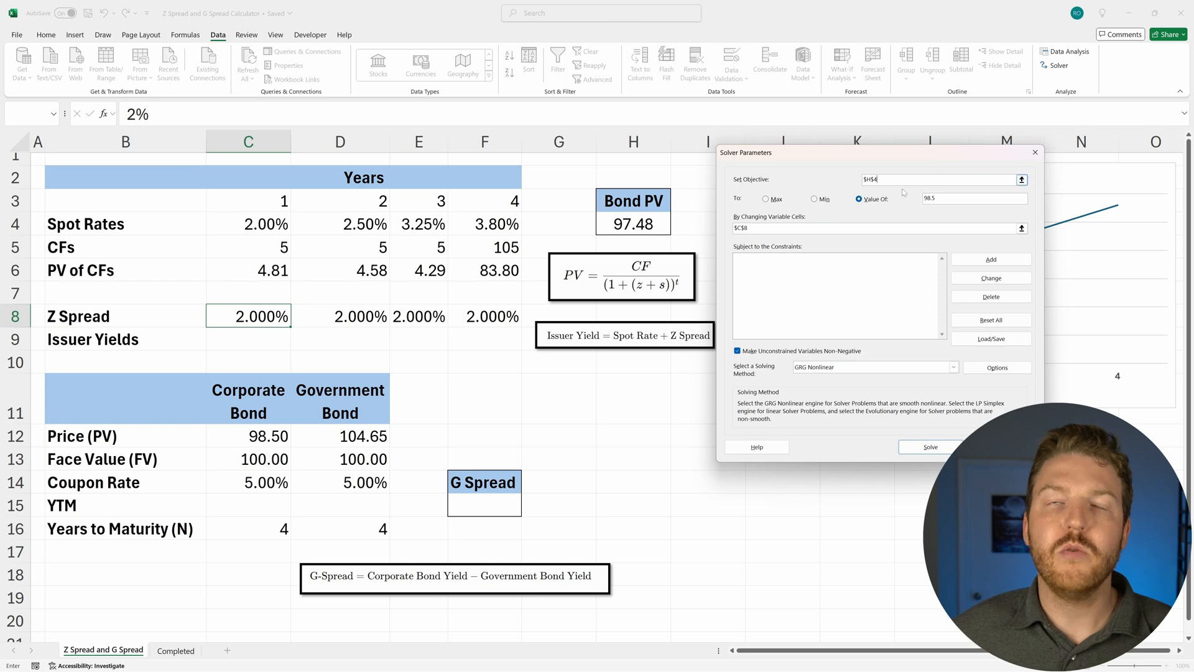
{"action": "mouse_move", "coordinate": [387, 334]}
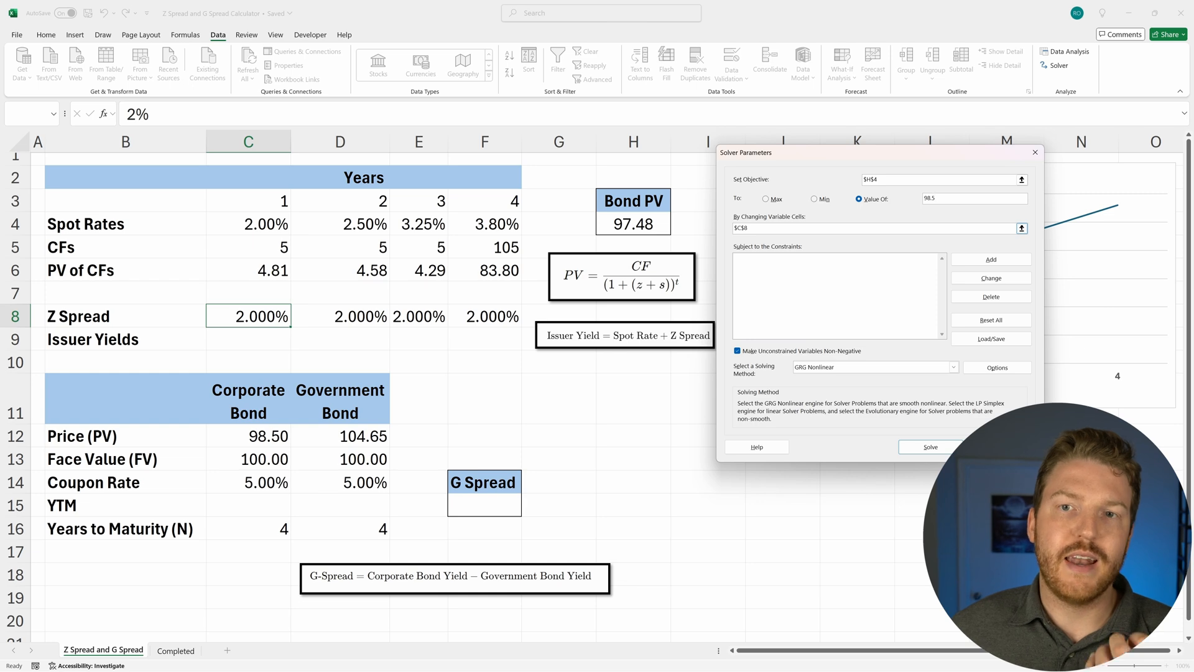
{"action": "left_click", "coordinate": [247, 316]}
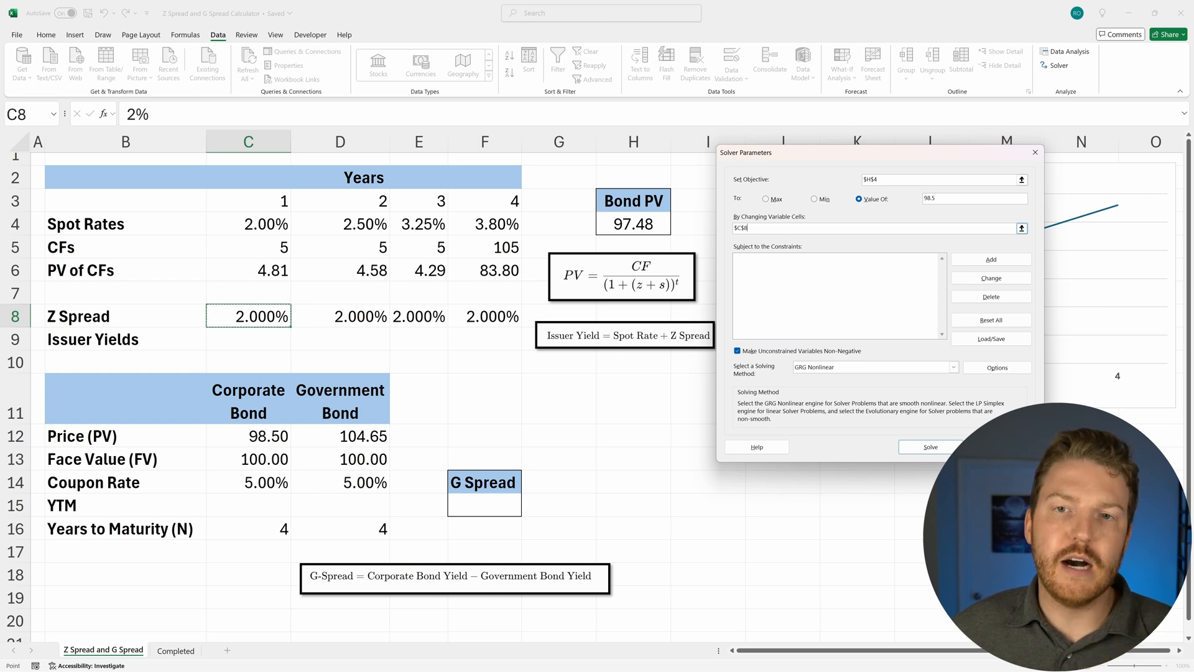
{"action": "mouse_move", "coordinate": [302, 278]}
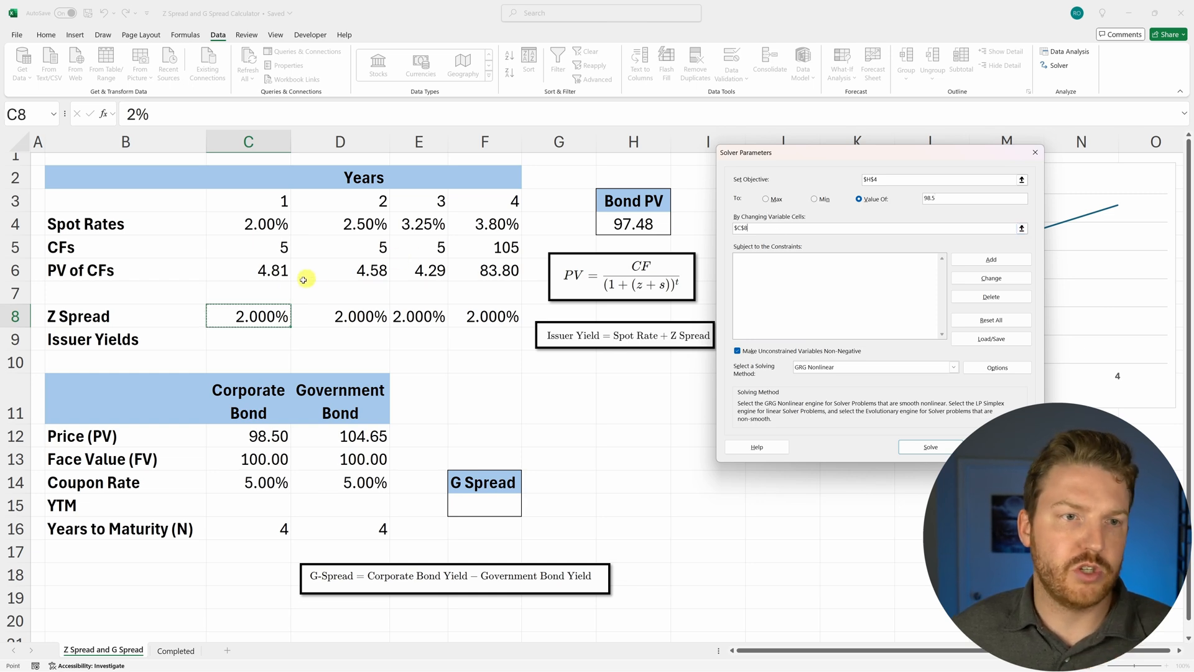
{"action": "mouse_move", "coordinate": [654, 415]}
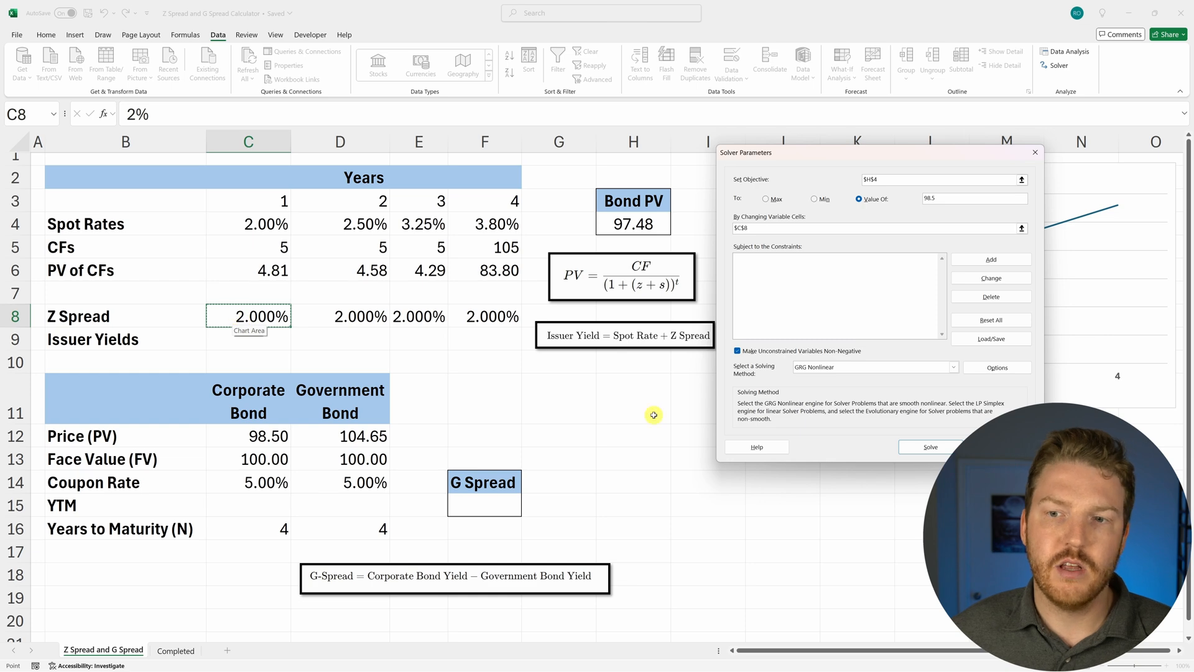
{"action": "left_click", "coordinate": [928, 447]}
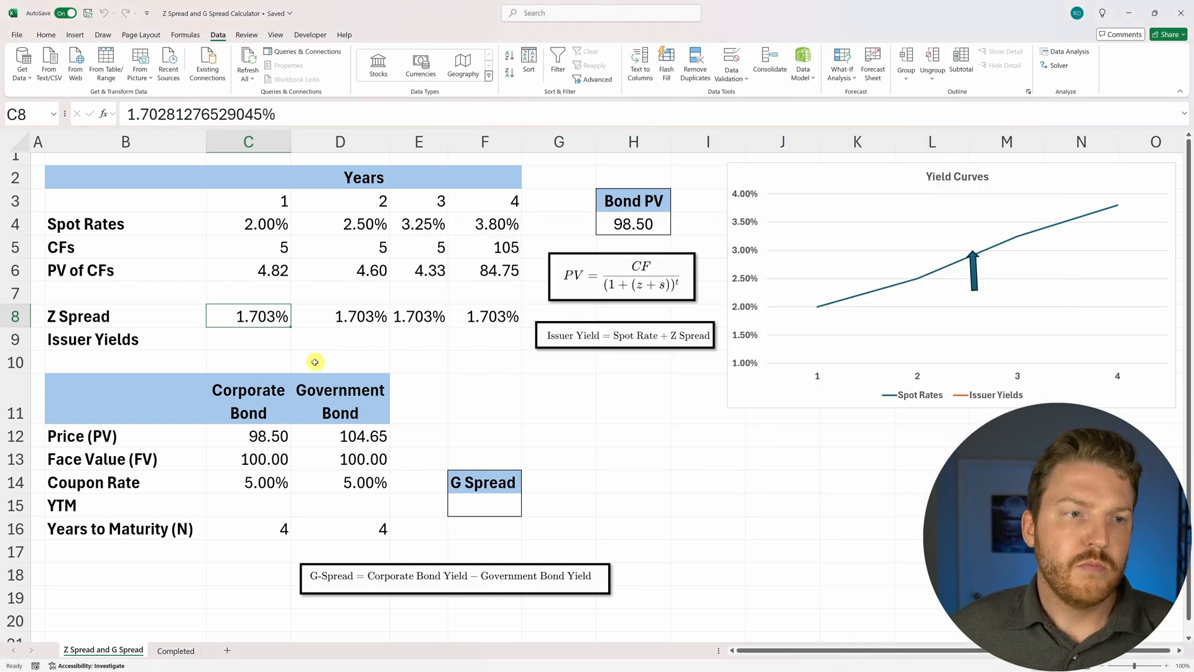
{"action": "mouse_move", "coordinate": [286, 346]}
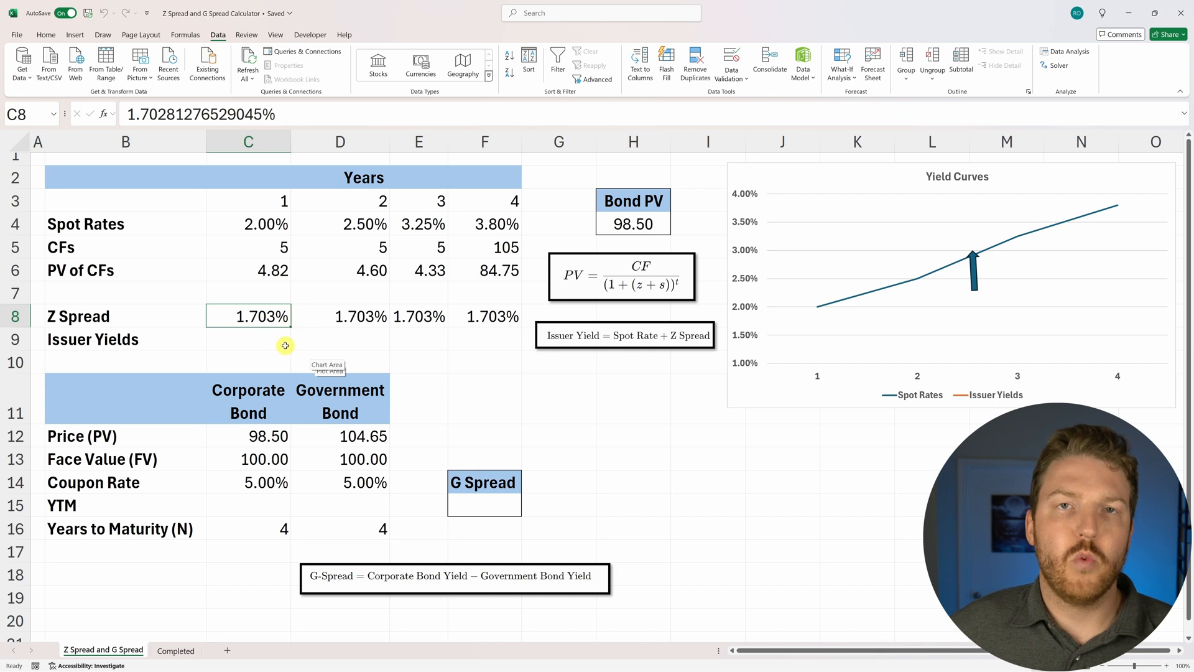
{"action": "mouse_move", "coordinate": [288, 343]}
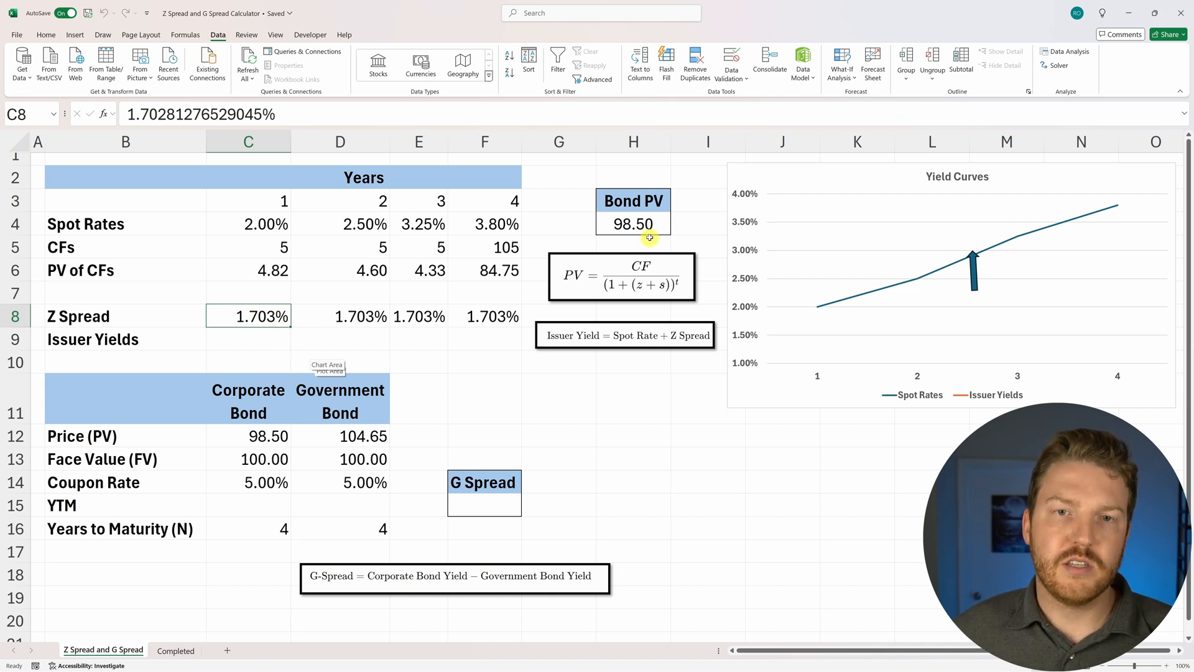
{"action": "left_click", "coordinate": [633, 223]}
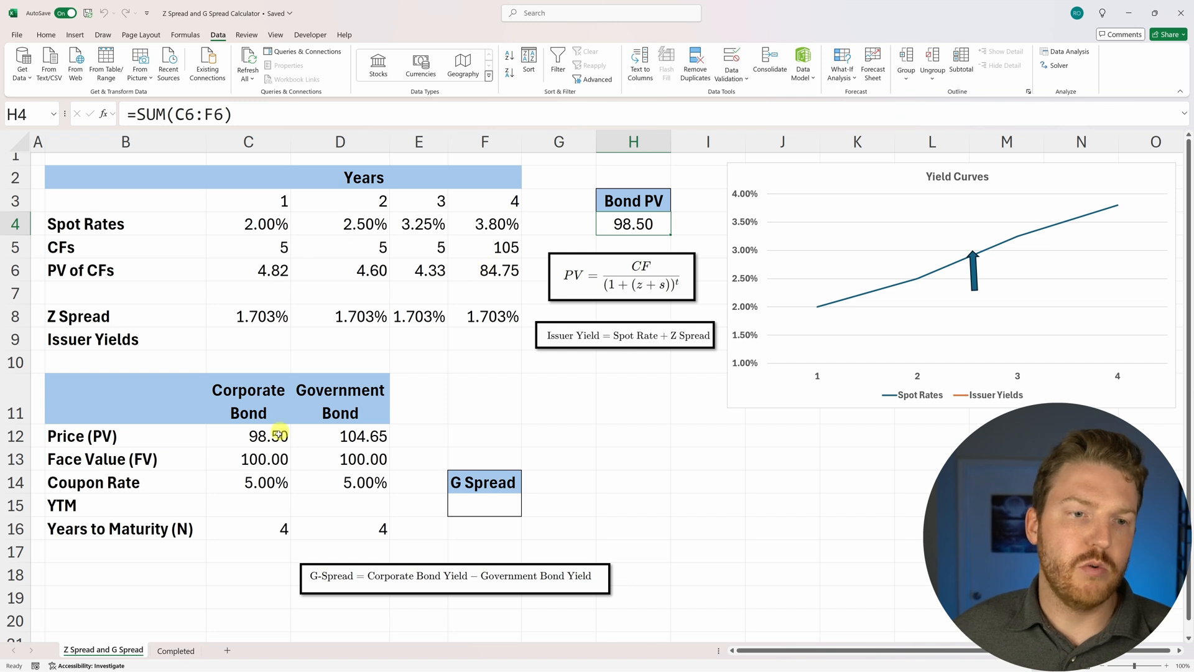
{"action": "left_click", "coordinate": [249, 435]}
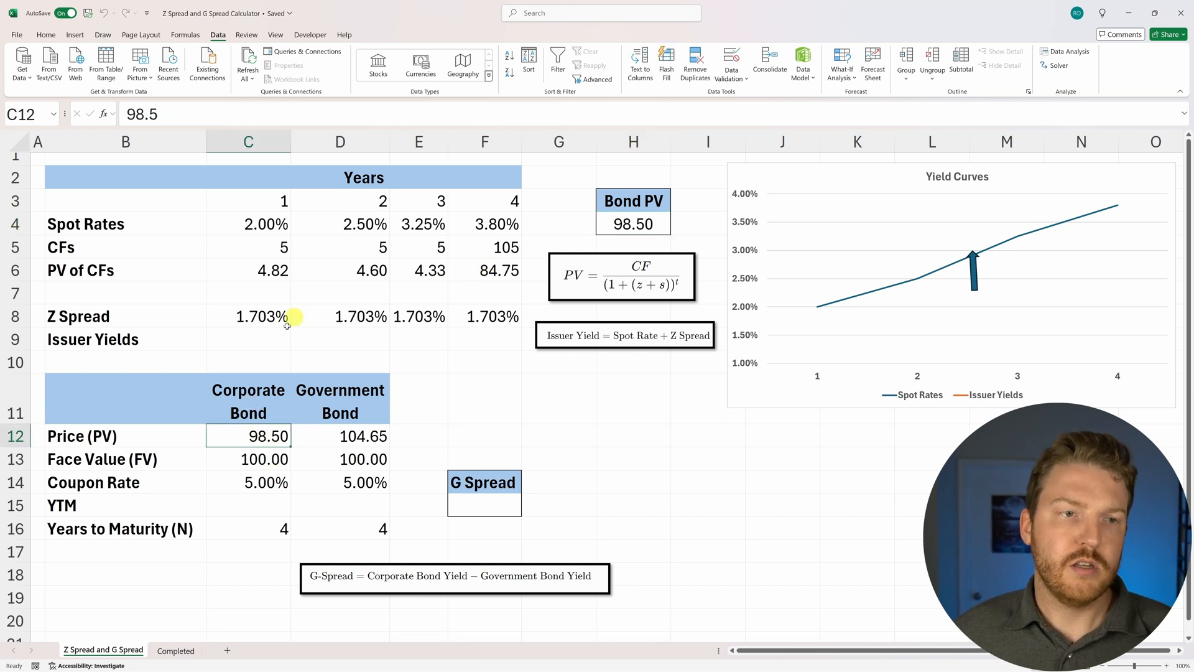
{"action": "mouse_move", "coordinate": [245, 342]}
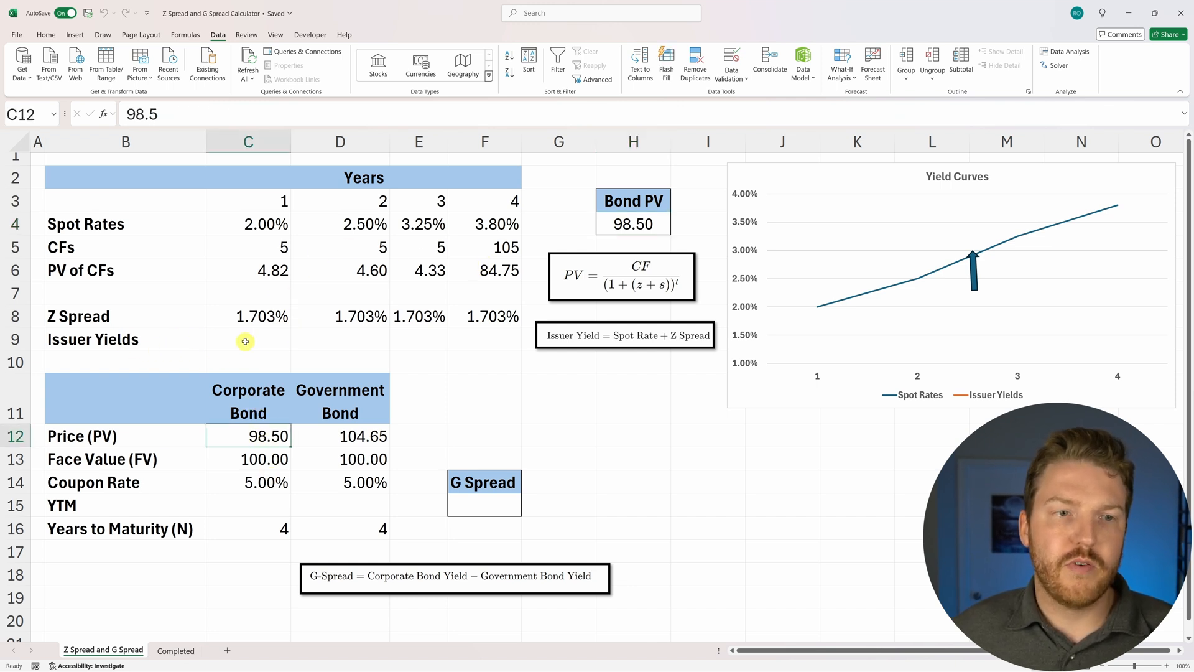
{"action": "mouse_move", "coordinate": [644, 341]}
{"action": "type", "text": "=C8+C4"}
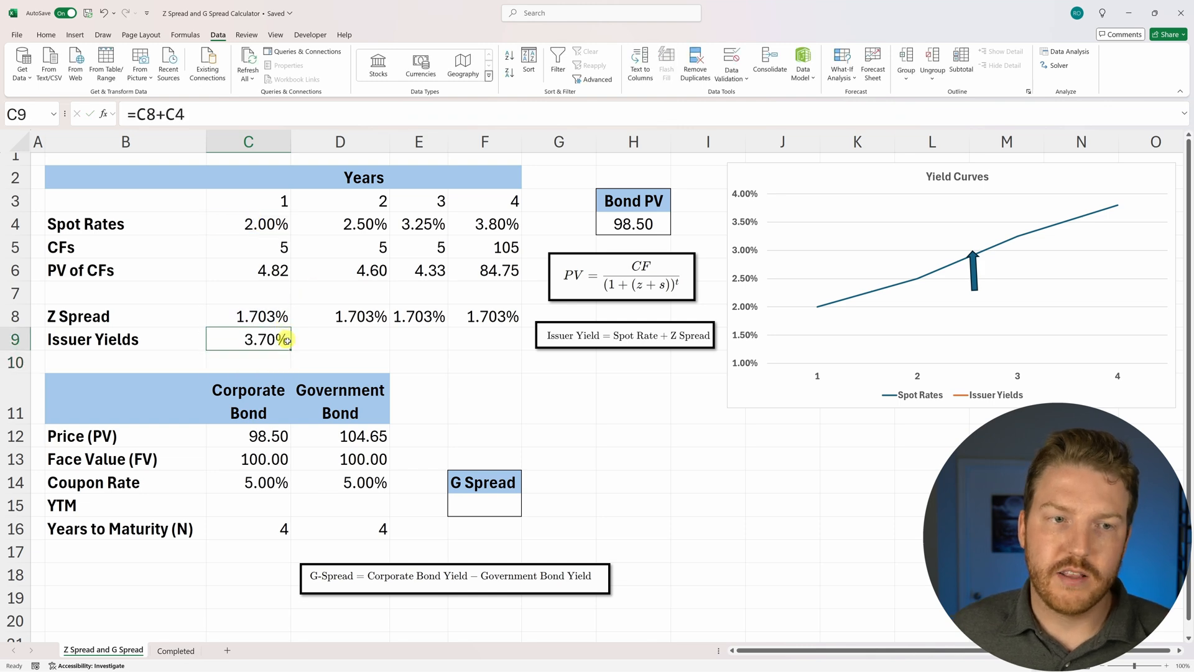
Fill the issuer yield formula across to F9: 3.70%, 4.20%, 4.95%, 5.50%
{"action": "left_click_drag", "start_coordinate": [248, 339], "coordinate": [483, 339]}
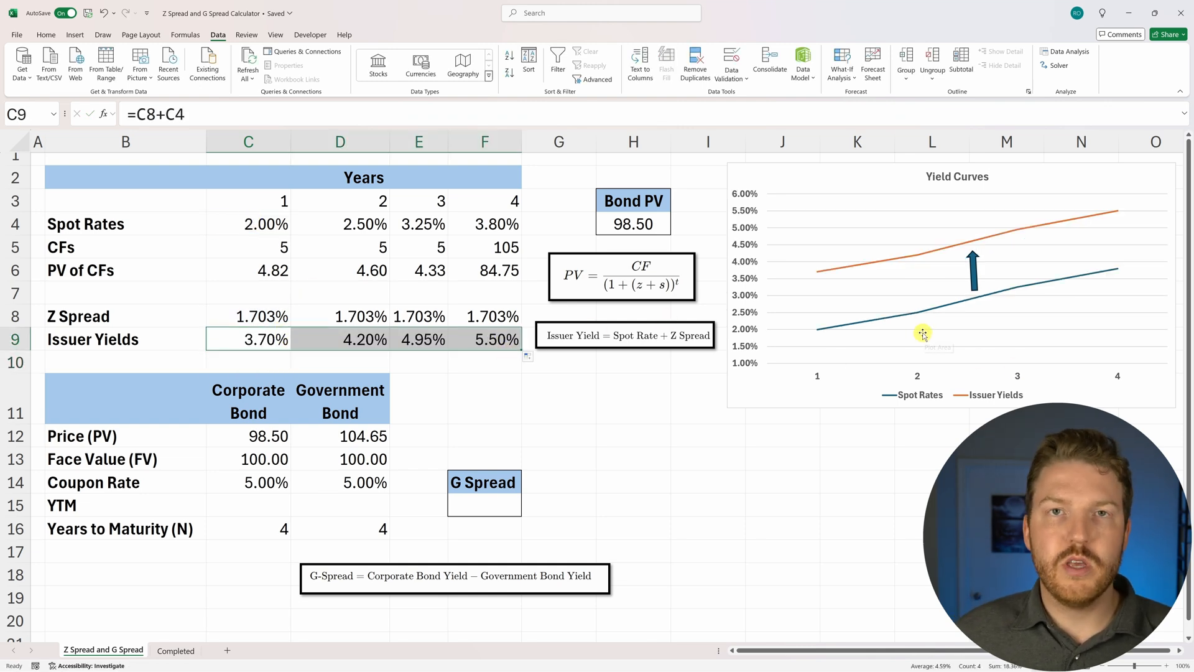
{"action": "mouse_move", "coordinate": [1016, 295]}
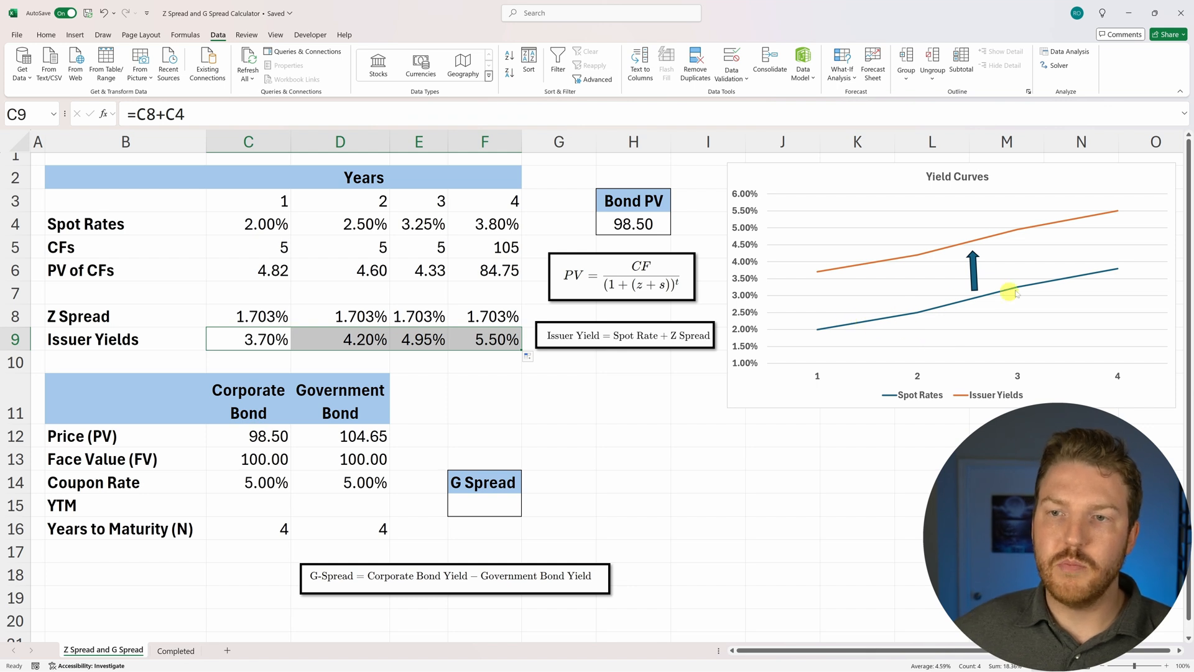
{"action": "mouse_move", "coordinate": [908, 401]}
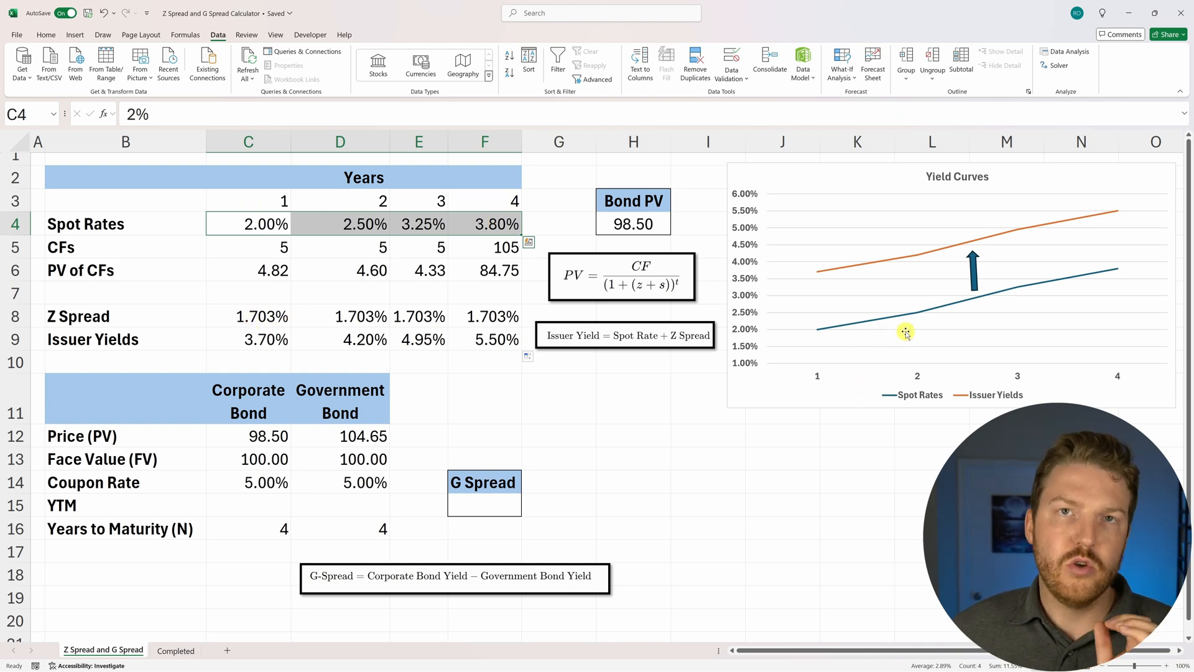
{"action": "mouse_move", "coordinate": [912, 273]}
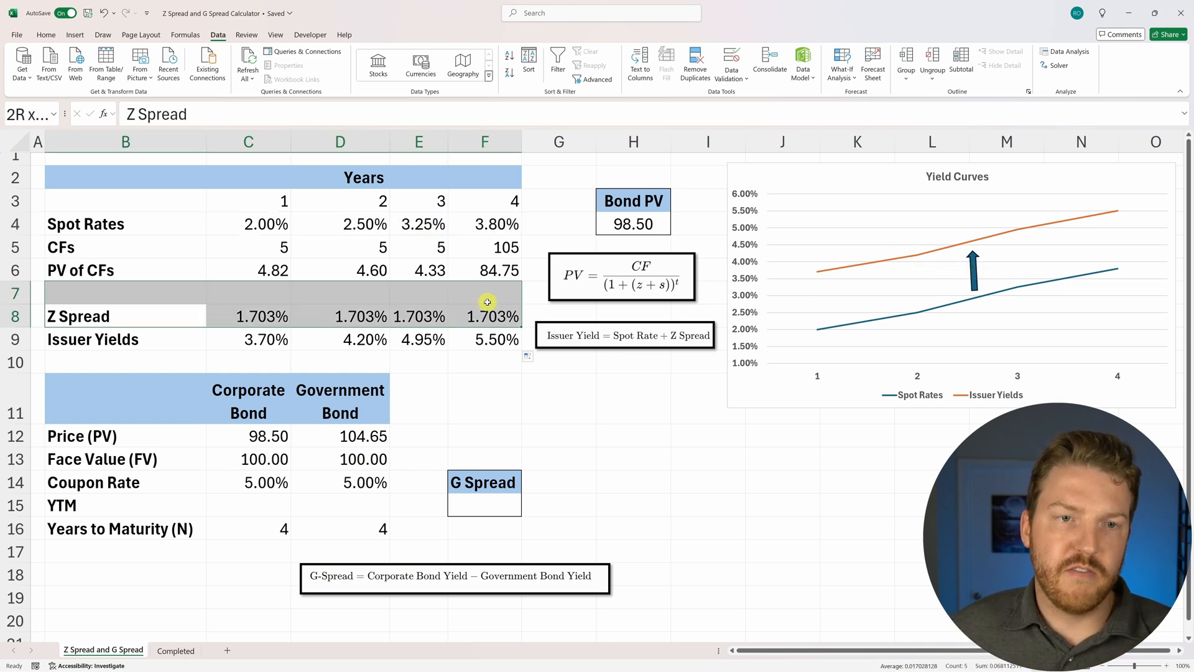
Review the corporate and government bond headings and input cells
{"action": "left_click", "coordinate": [483, 482]}
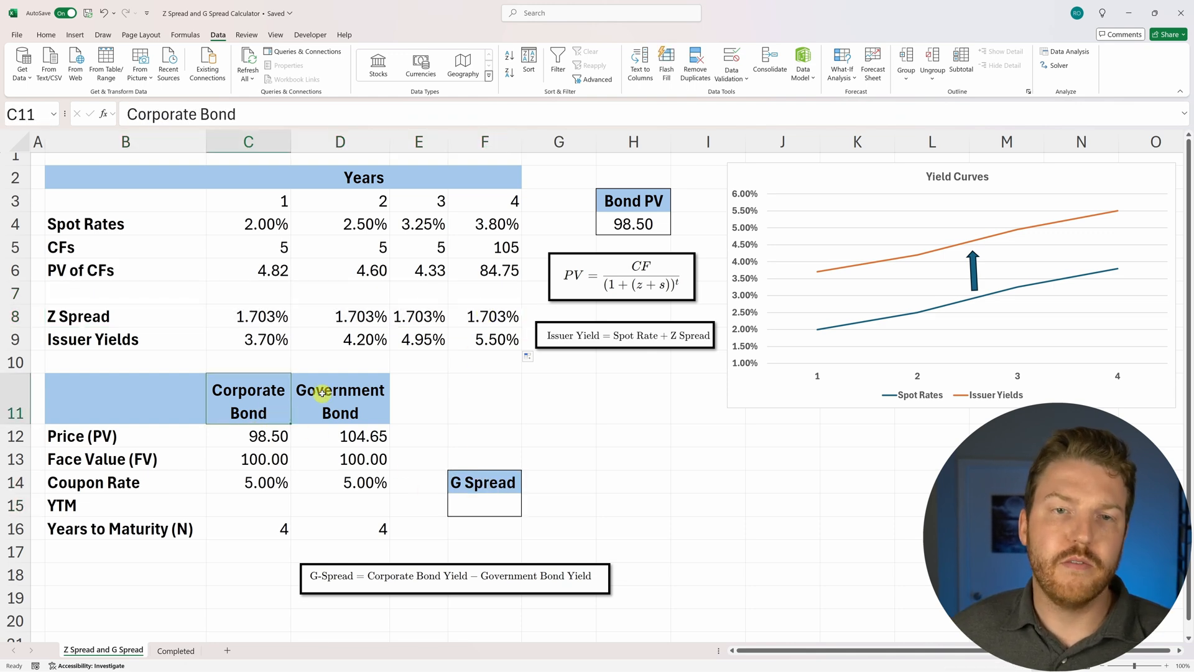
{"action": "left_click", "coordinate": [340, 398]}
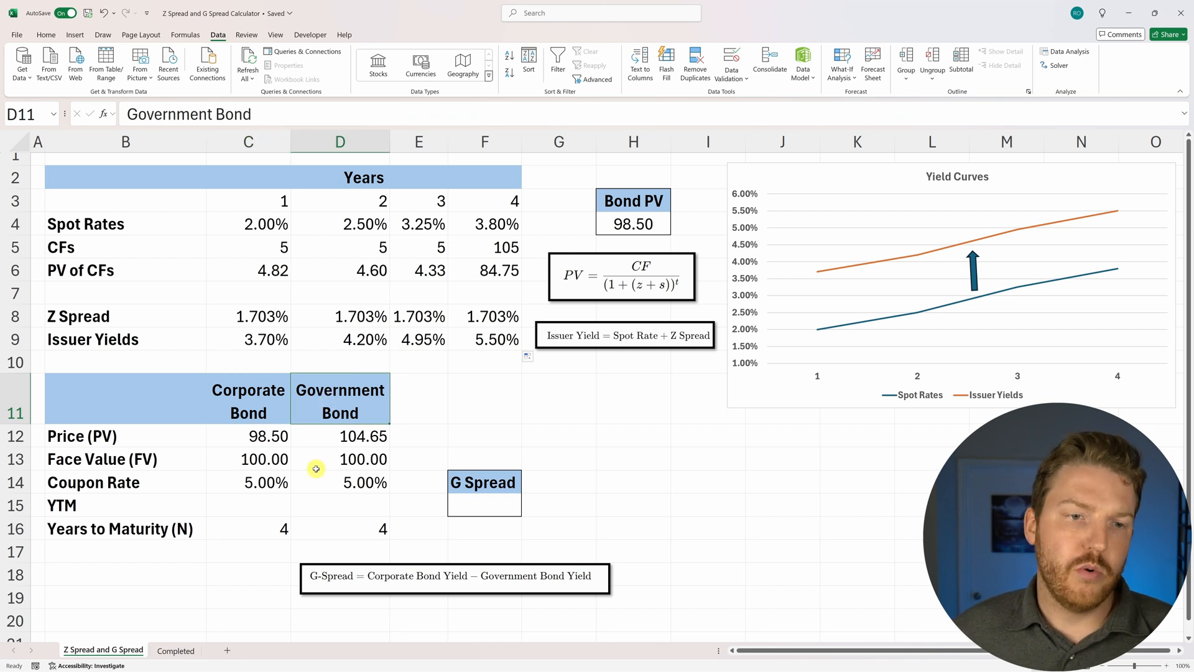
{"action": "left_click", "coordinate": [122, 505]}
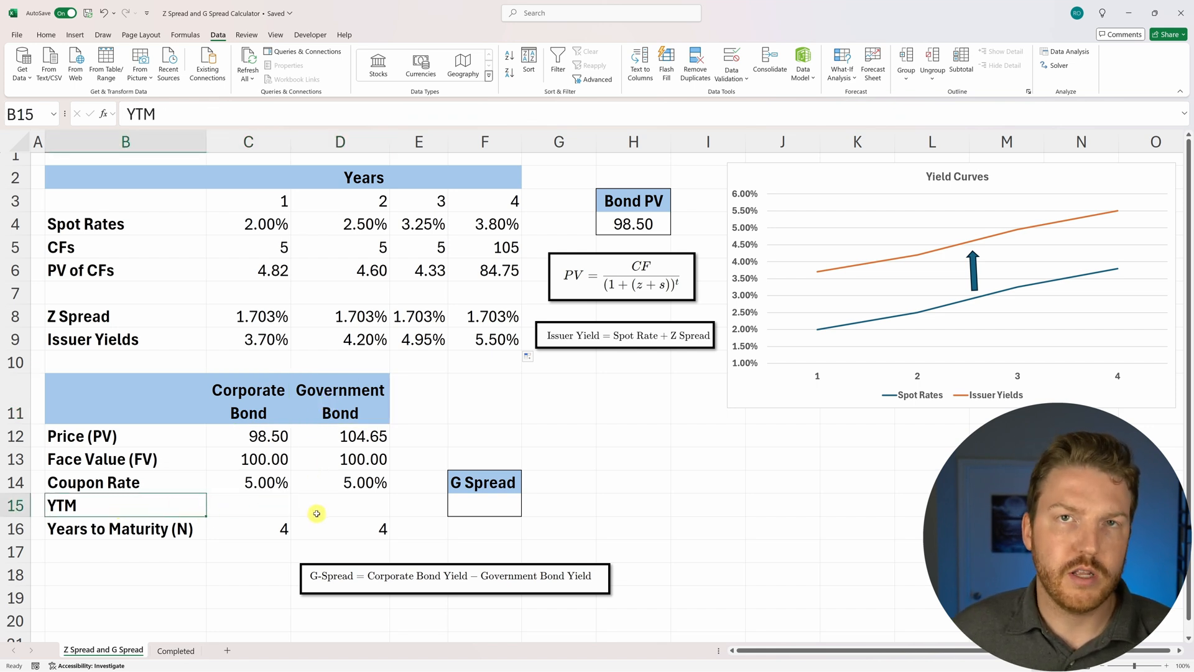
{"action": "mouse_move", "coordinate": [267, 509]}
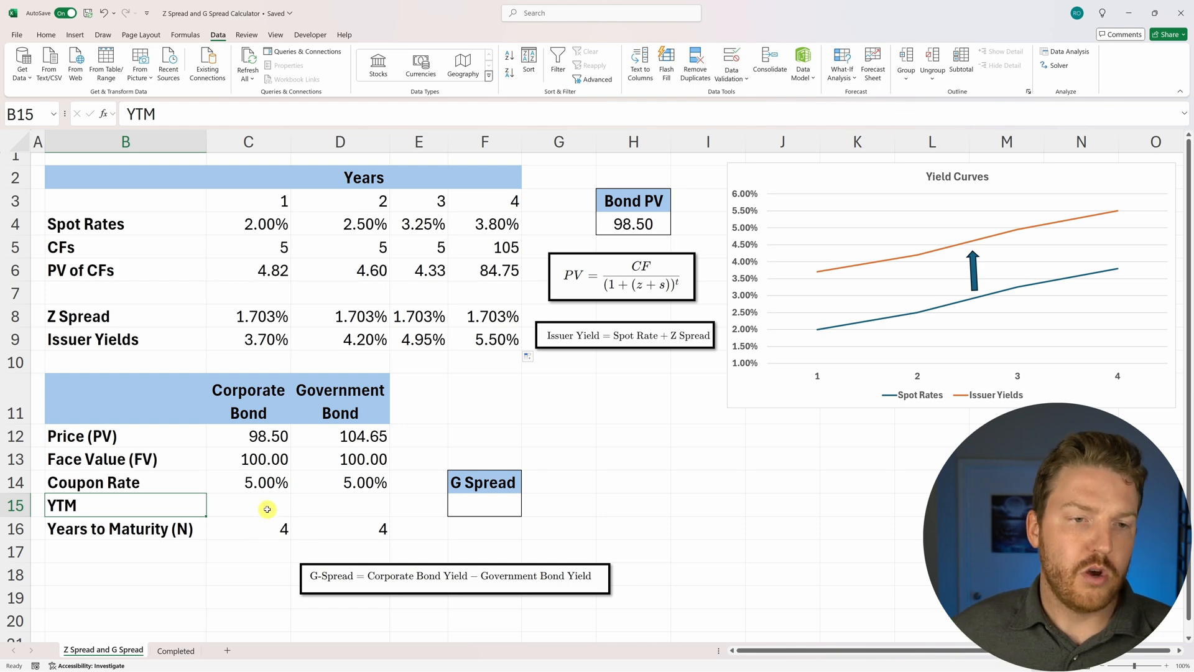
{"action": "left_click", "coordinate": [248, 505]}
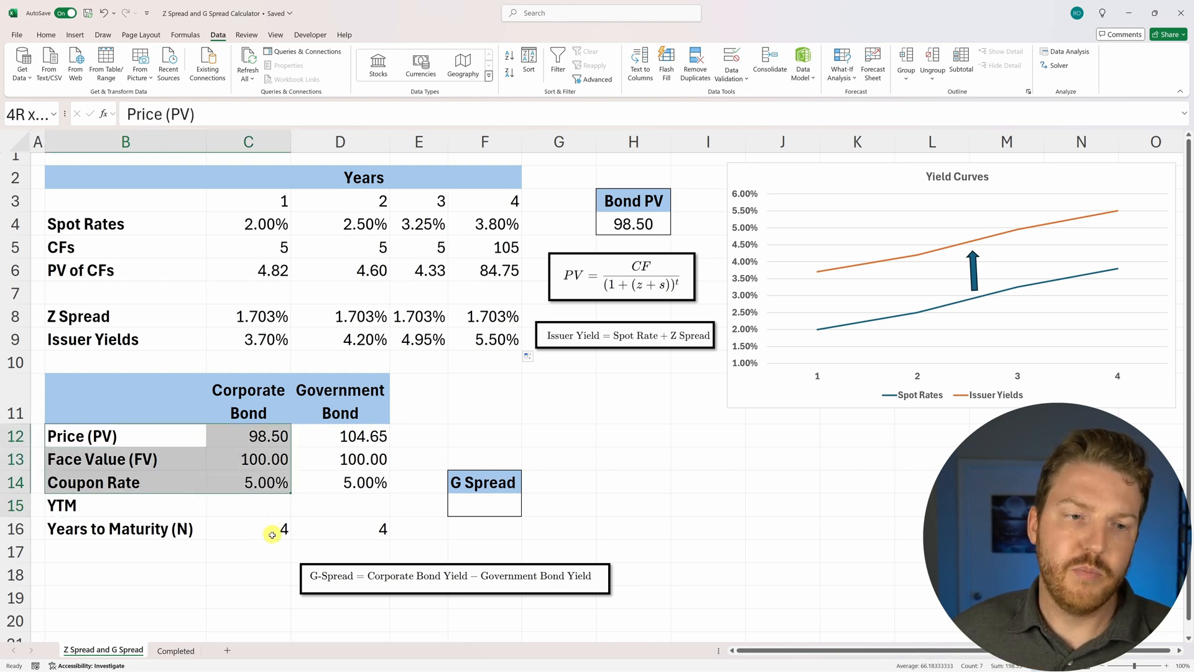
Enter =RATE(C16,C14*C13,-C12,C13) in C15, giving a 5.43% yield to maturity
{"action": "left_click", "coordinate": [247, 505]}
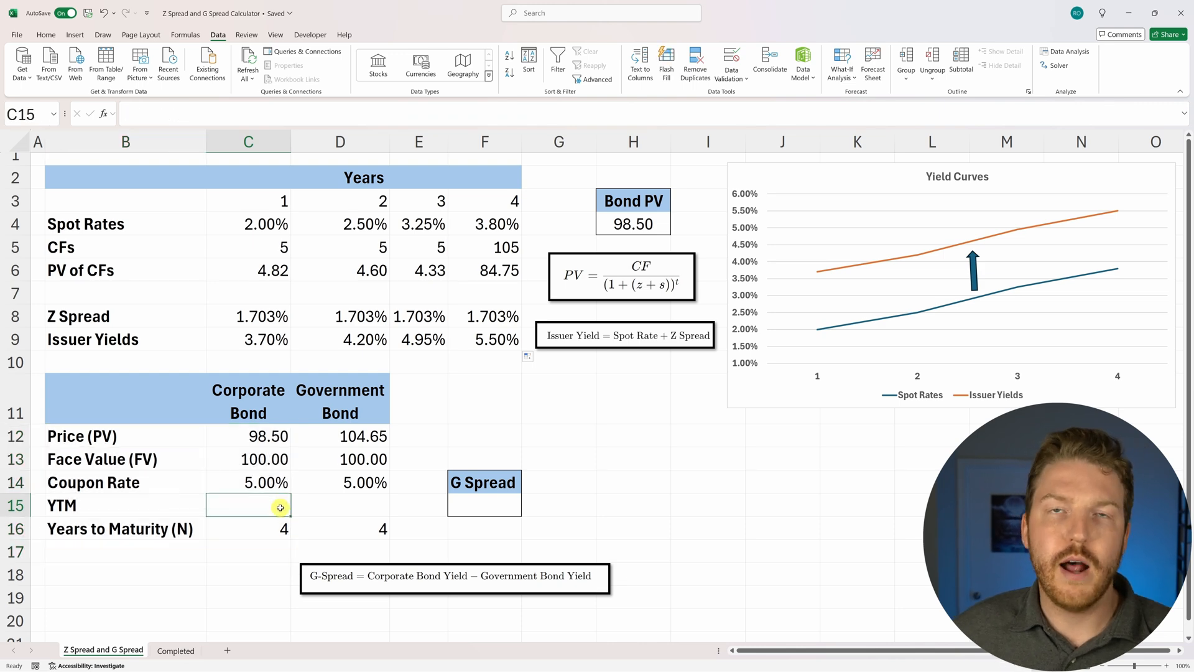
{"action": "type", "text": "=rate(C16"}
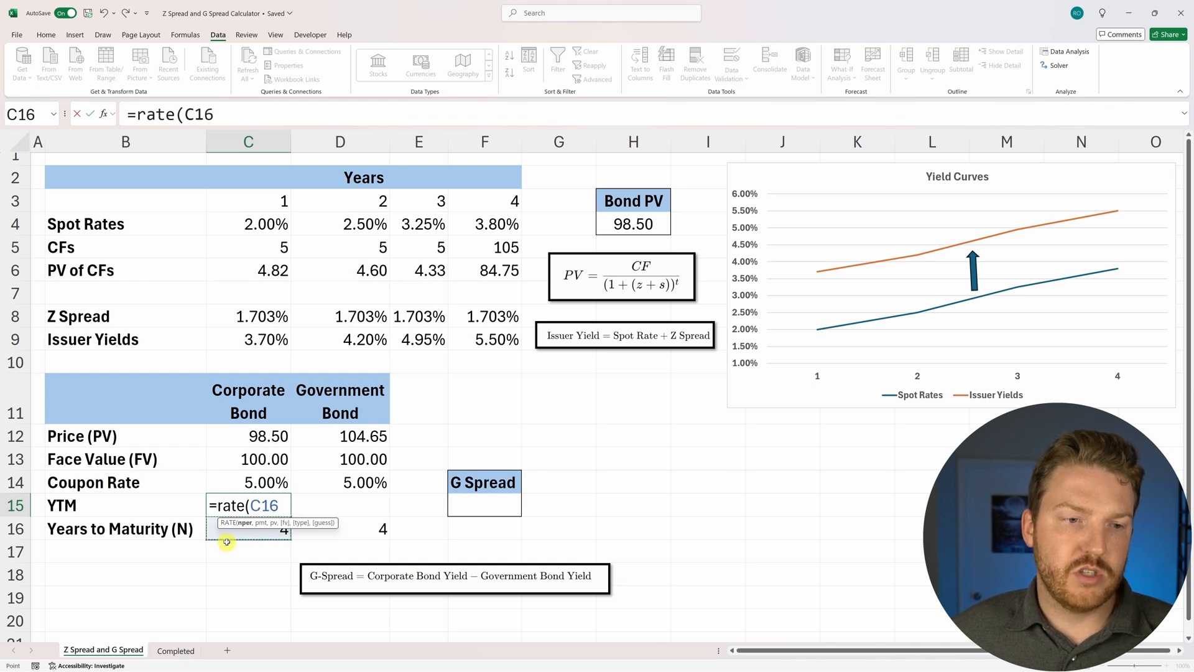
{"action": "type", "text": ","}
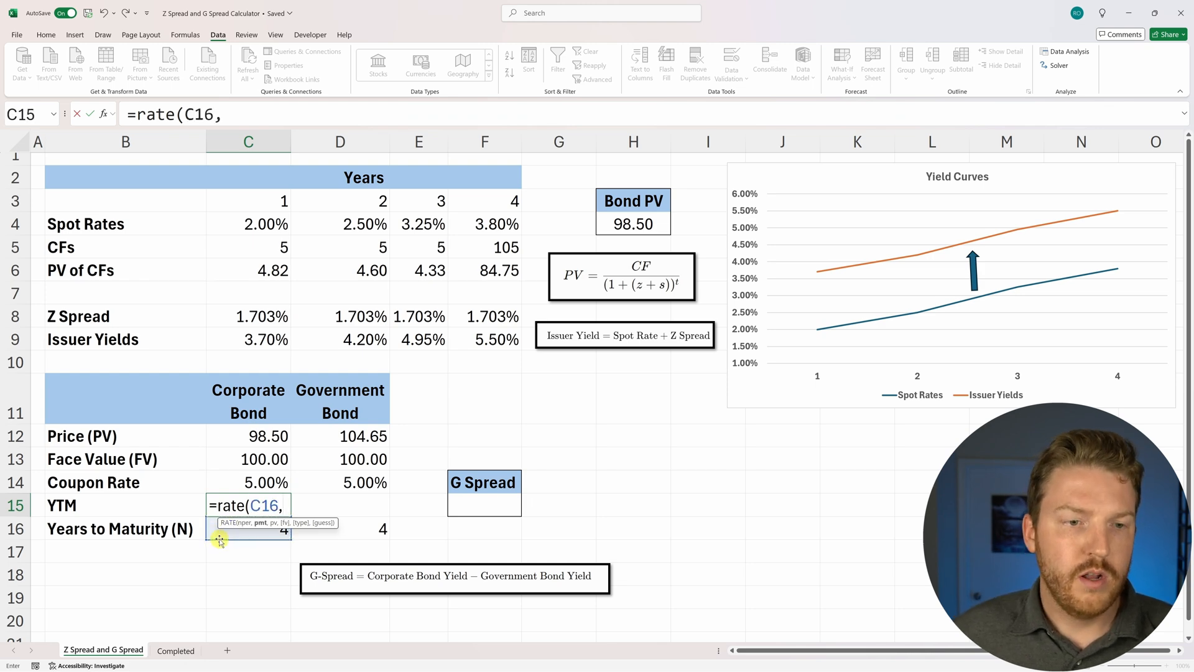
{"action": "left_click", "coordinate": [248, 482]}
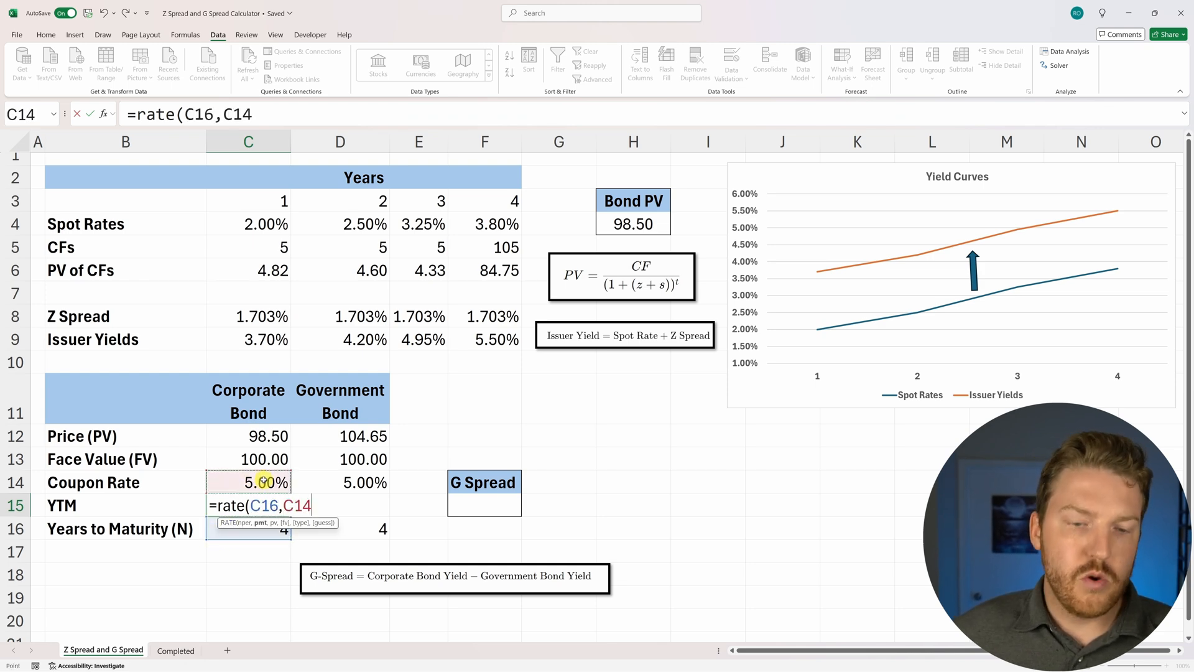
{"action": "type", "text": "*"}
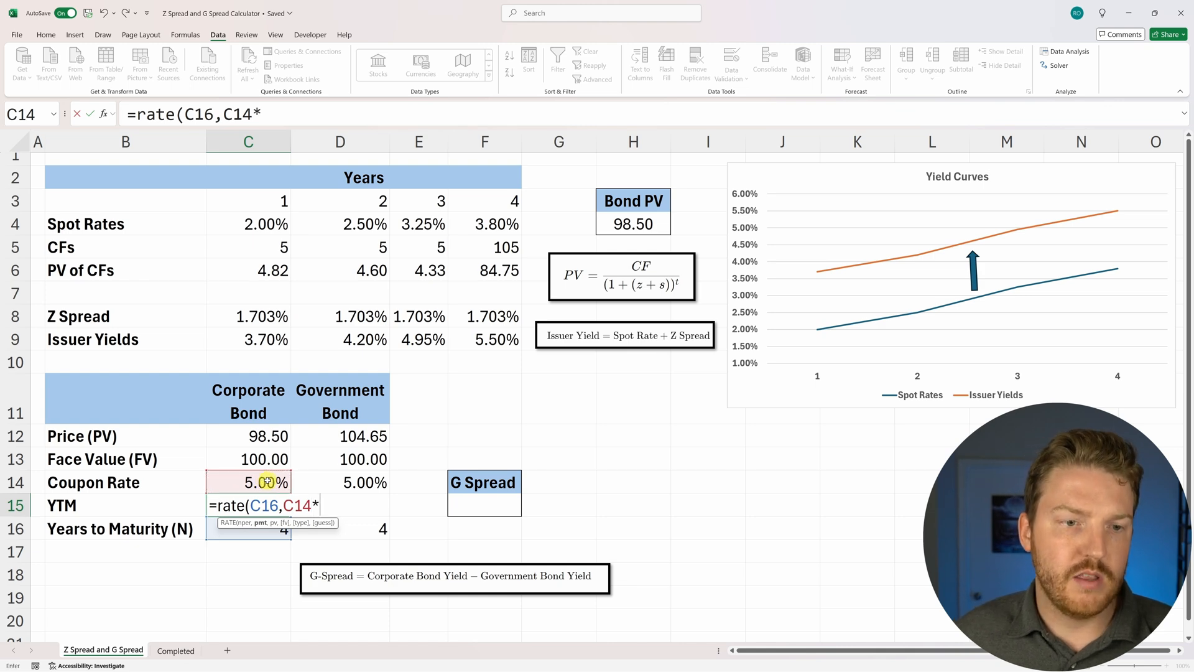
{"action": "left_click", "coordinate": [247, 459]}
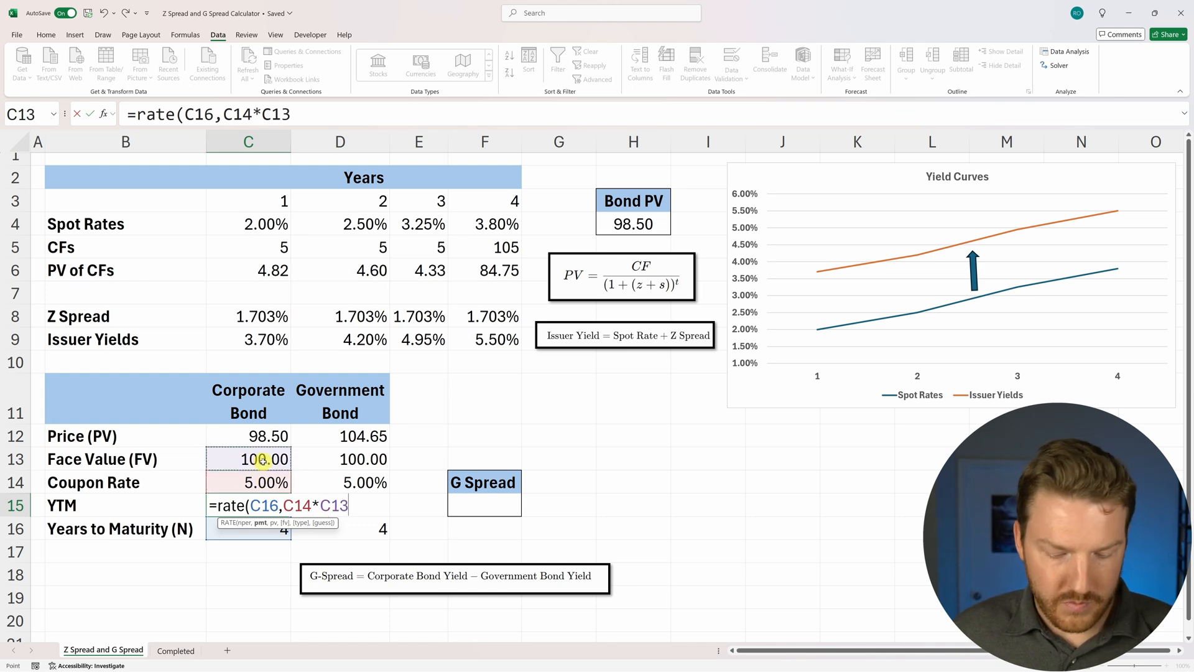
{"action": "type", "text": ","}
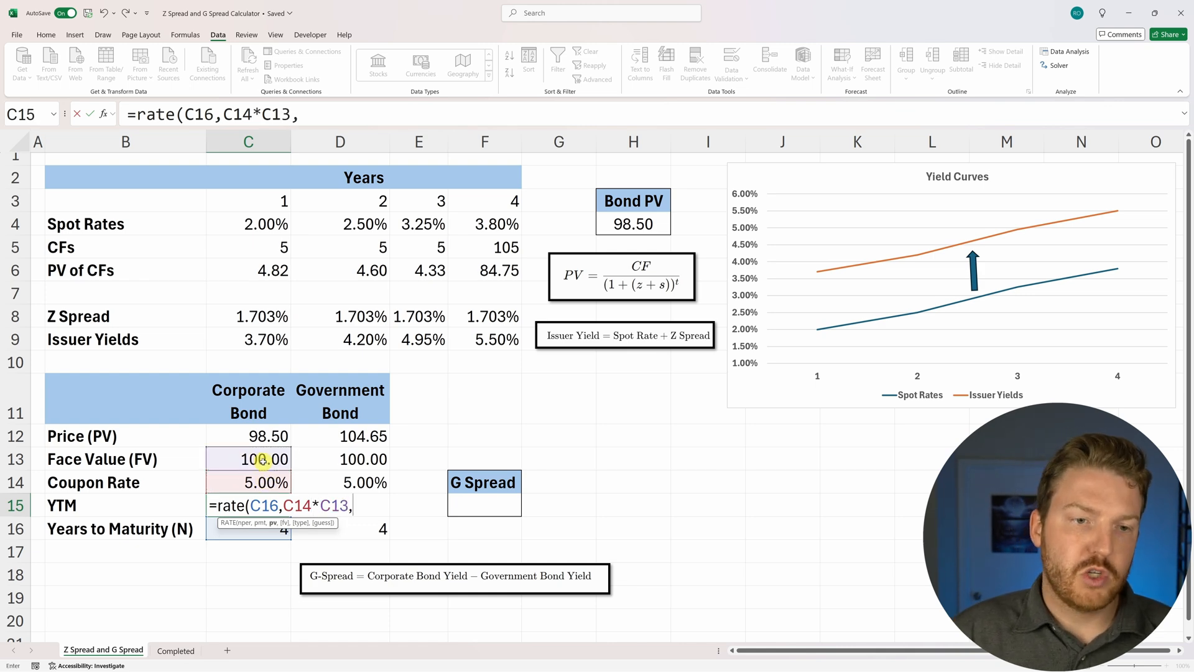
{"action": "left_click", "coordinate": [248, 435]}
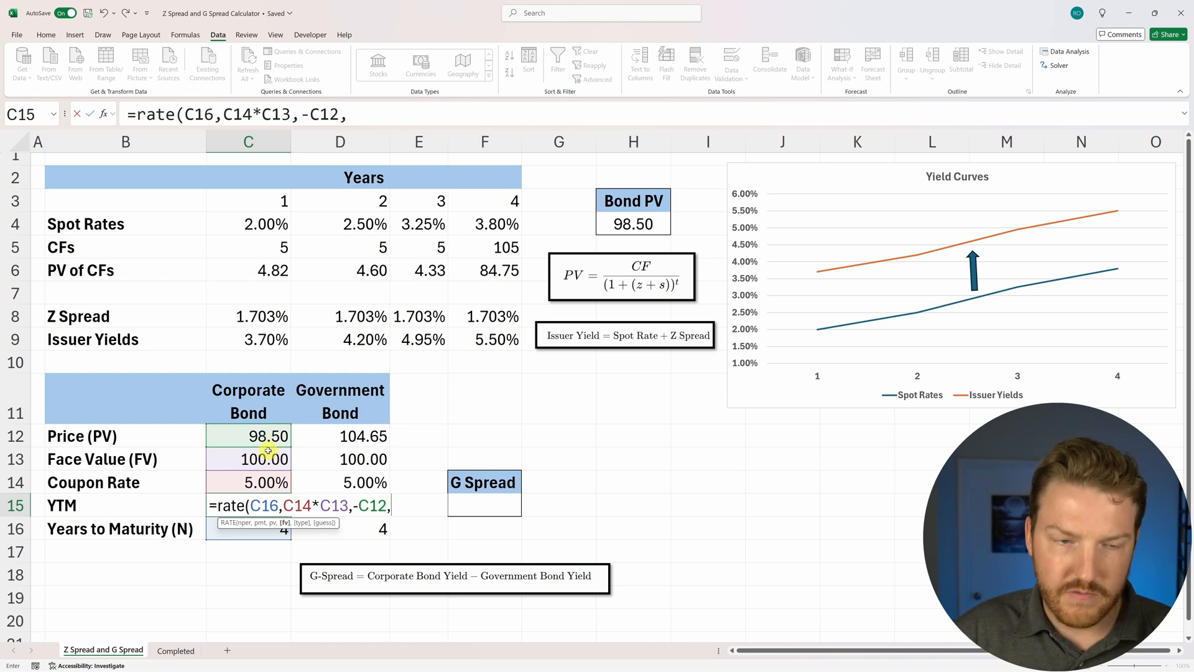
{"action": "left_click", "coordinate": [248, 459]}
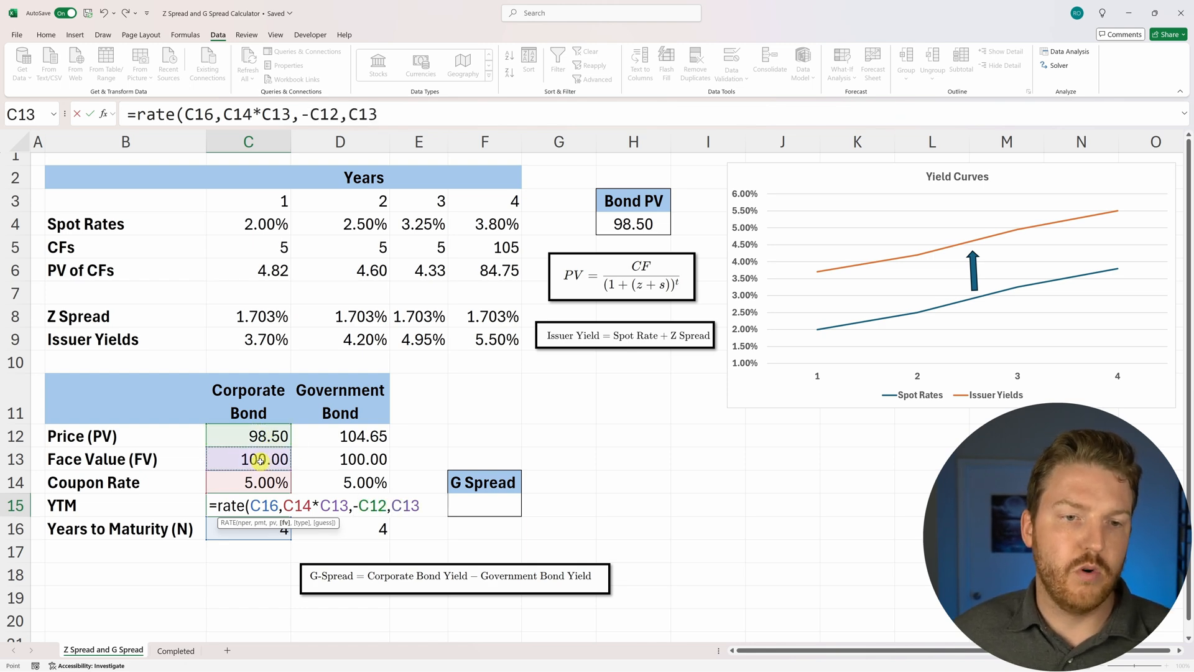
{"action": "key", "text": "enter"}
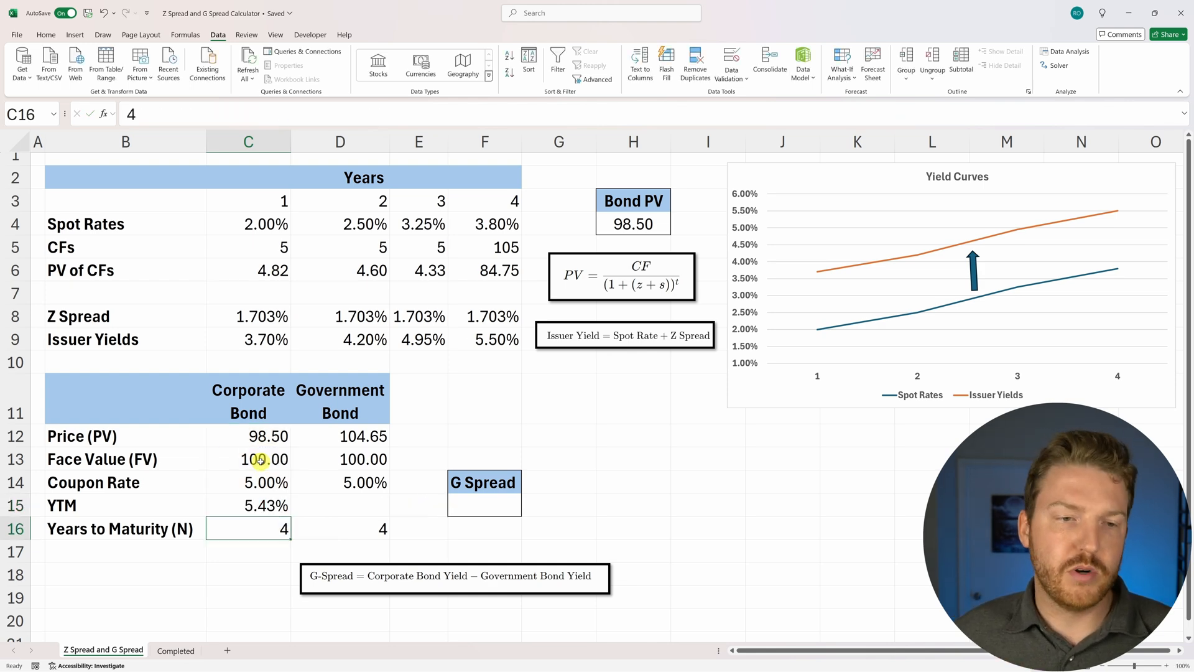
Fill the RATE formula right into D15, giving the government bond a 3.73% YTM
{"action": "left_click", "coordinate": [248, 505]}
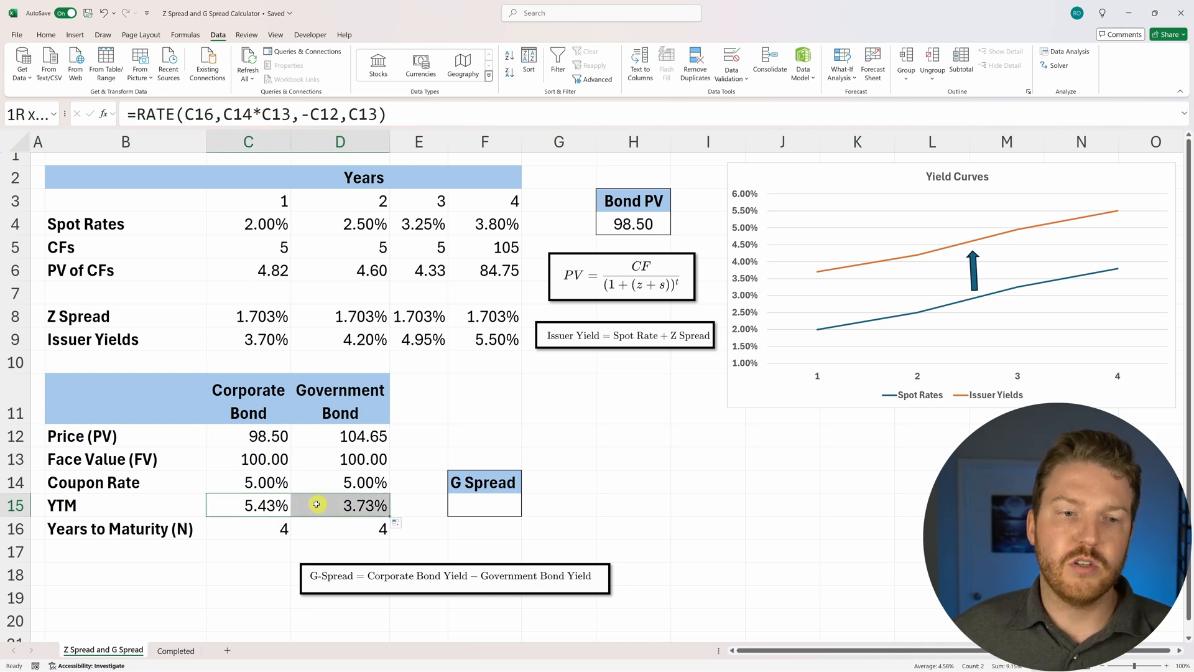
{"action": "left_click", "coordinate": [339, 505]}
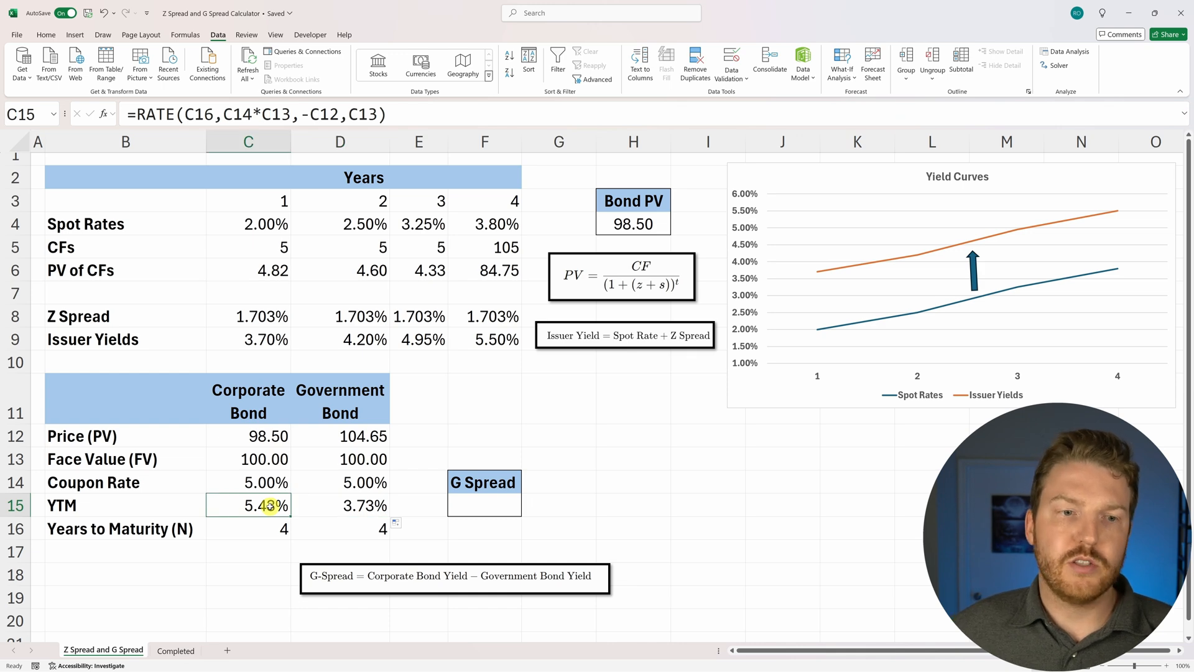
{"action": "left_click", "coordinate": [268, 436]}
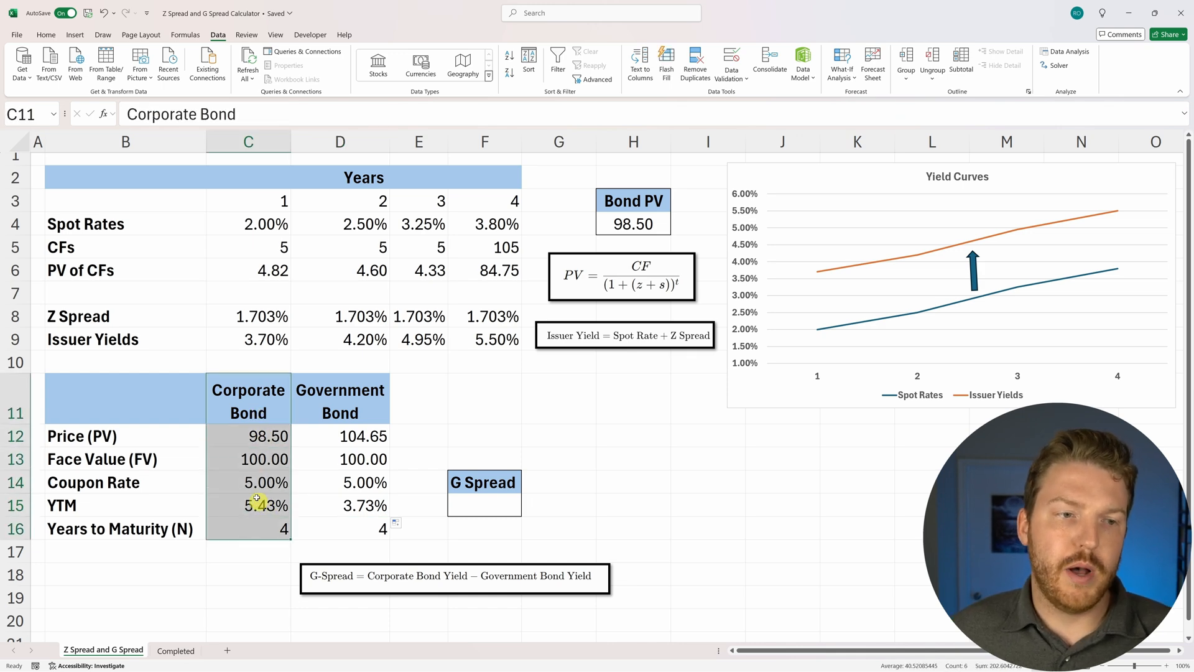
Review both bonds' price, coupon rate and face value inputs behind the YTMs
{"action": "left_click", "coordinate": [247, 436]}
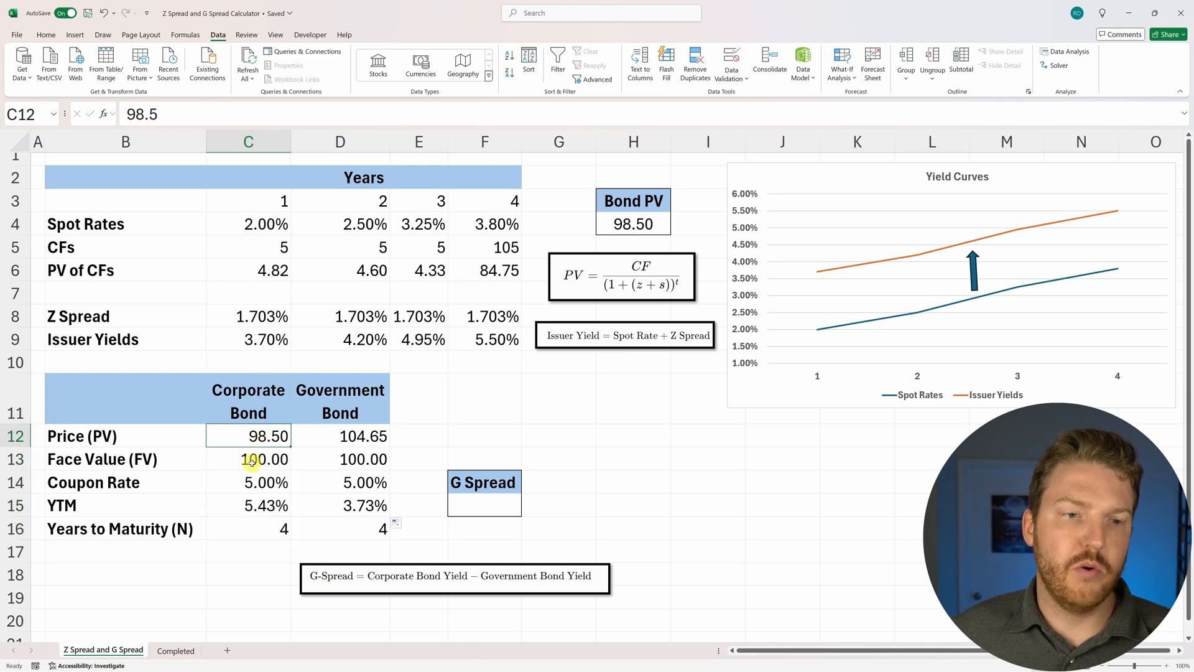
{"action": "left_click", "coordinate": [247, 482]}
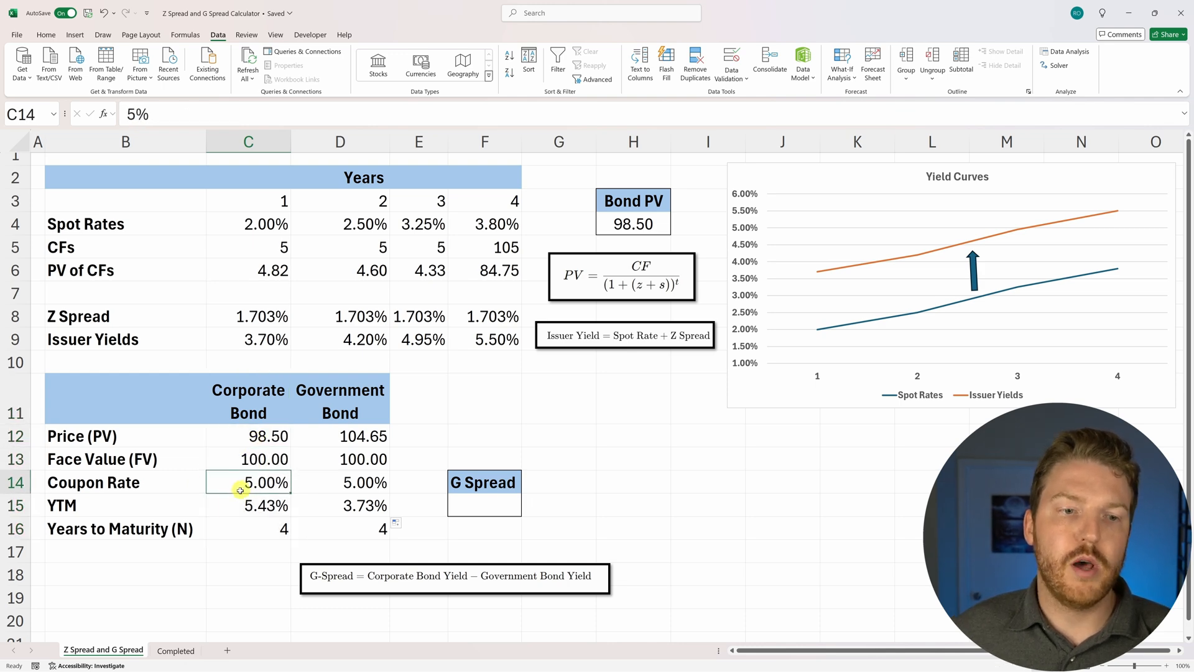
{"action": "left_click", "coordinate": [248, 505]}
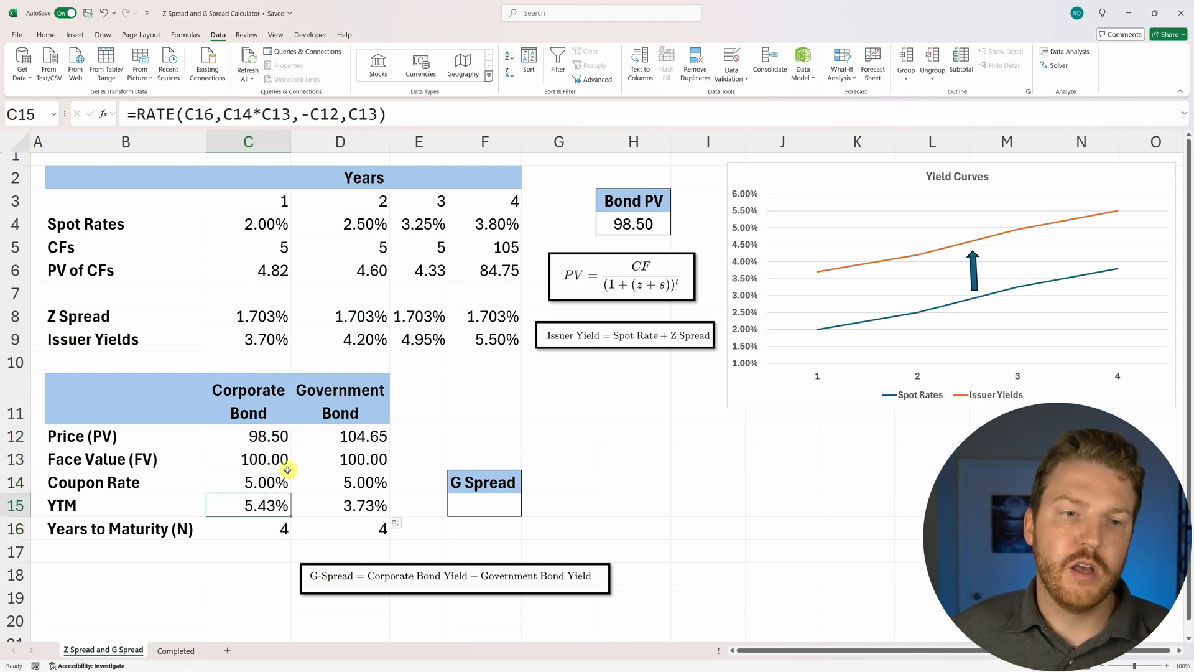
{"action": "left_click", "coordinate": [340, 436]}
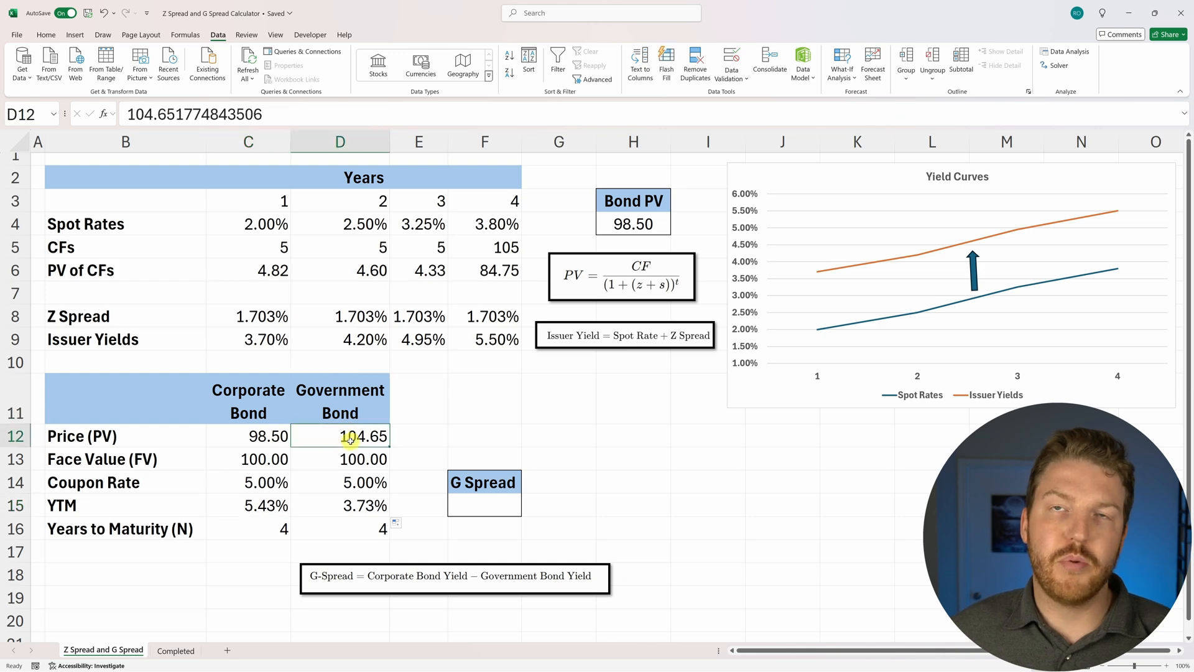
{"action": "left_click", "coordinate": [339, 459]}
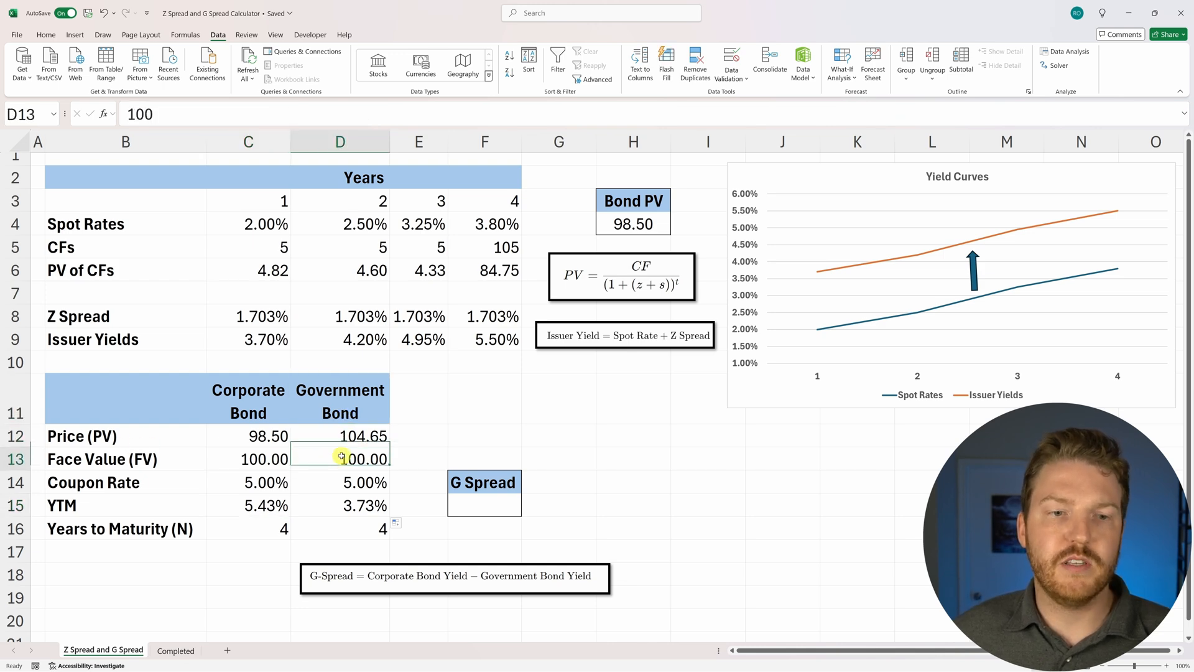
{"action": "left_click", "coordinate": [341, 481]}
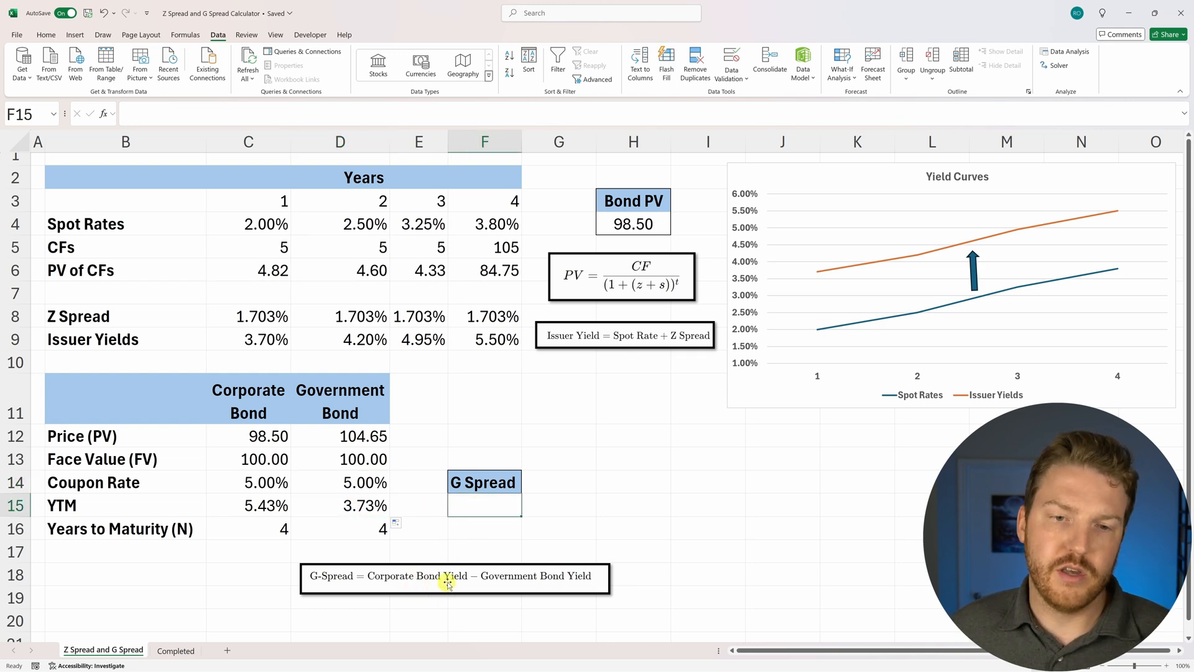
Enter =C15-D15 in F15 so the G Spread shows 1.700%, then check it
{"action": "type", "text": "="}
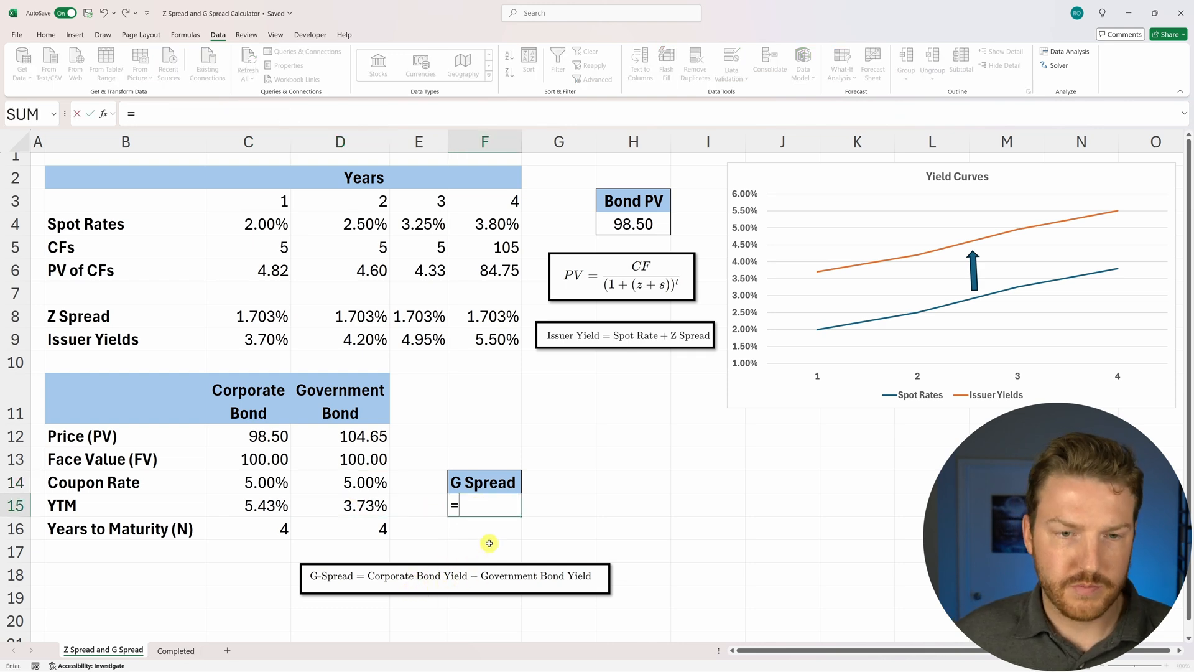
{"action": "left_click", "coordinate": [248, 505]}
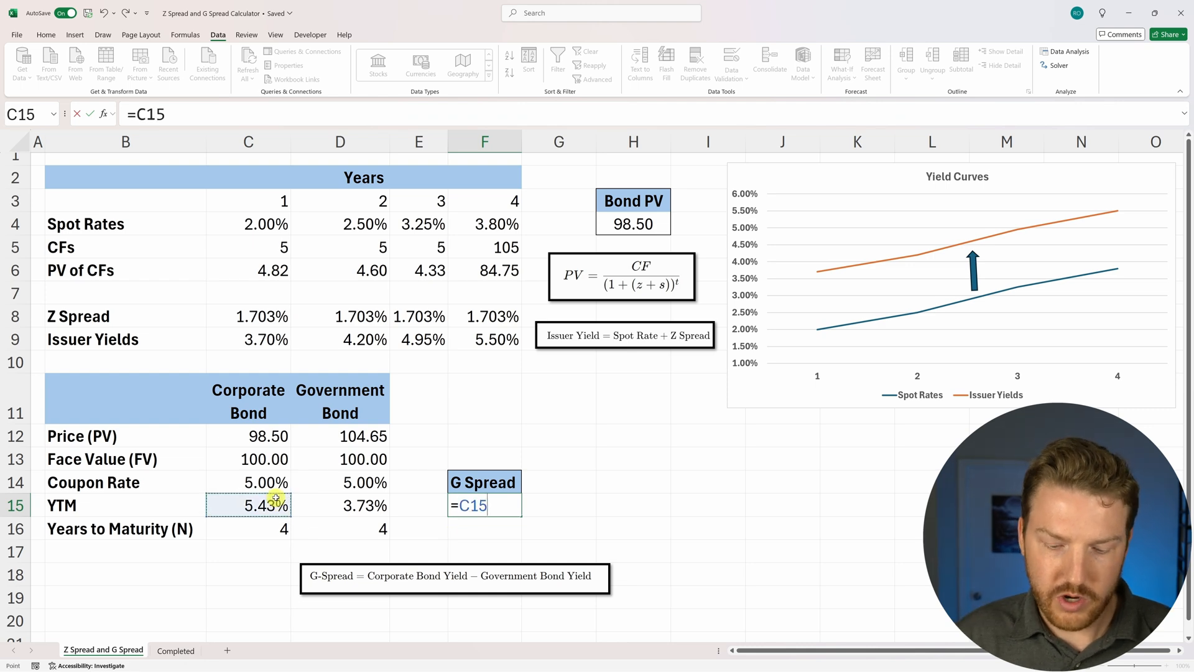
{"action": "left_click", "coordinate": [339, 505]}
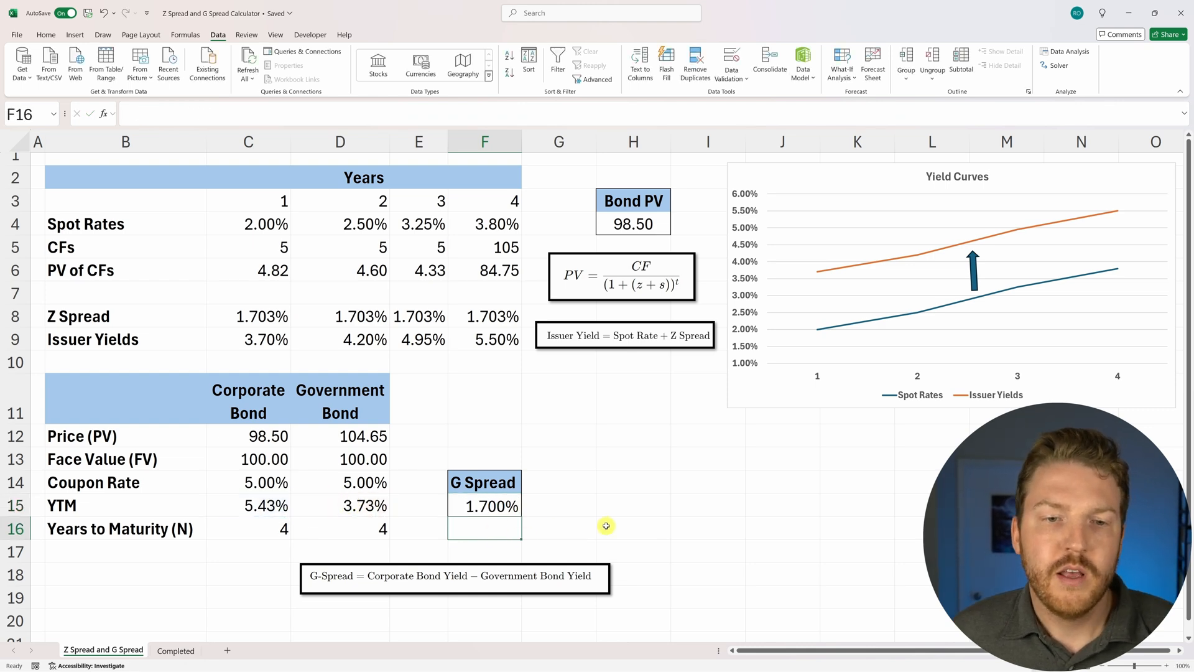
{"action": "left_click", "coordinate": [483, 506]}
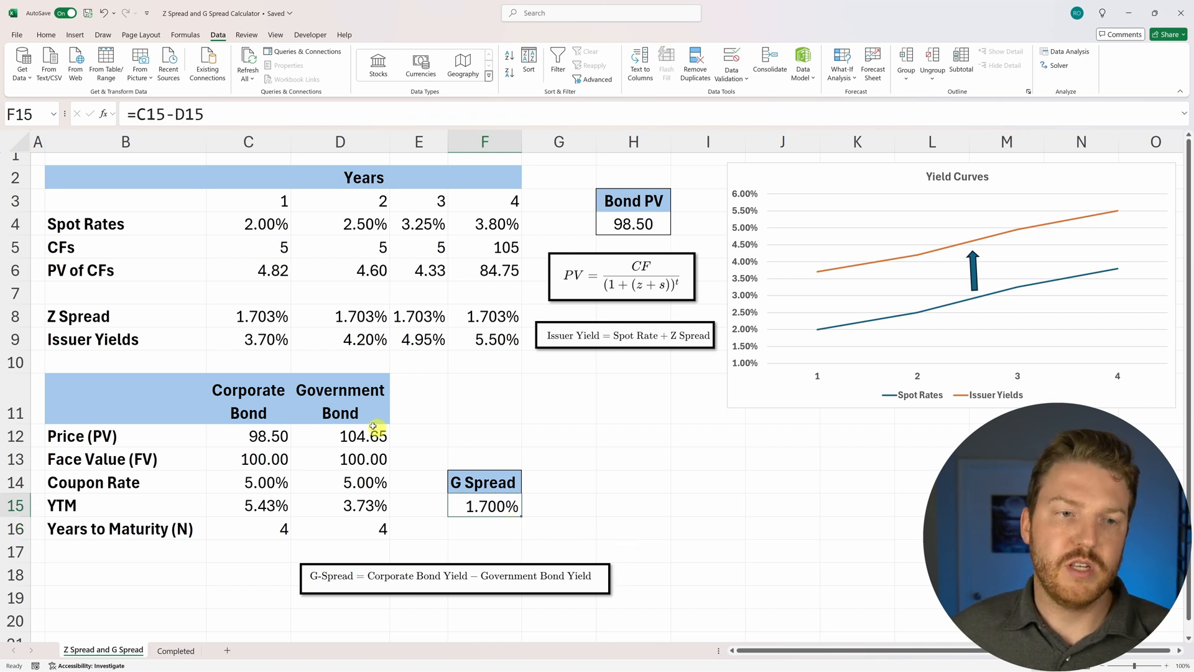
{"action": "mouse_move", "coordinate": [545, 459]}
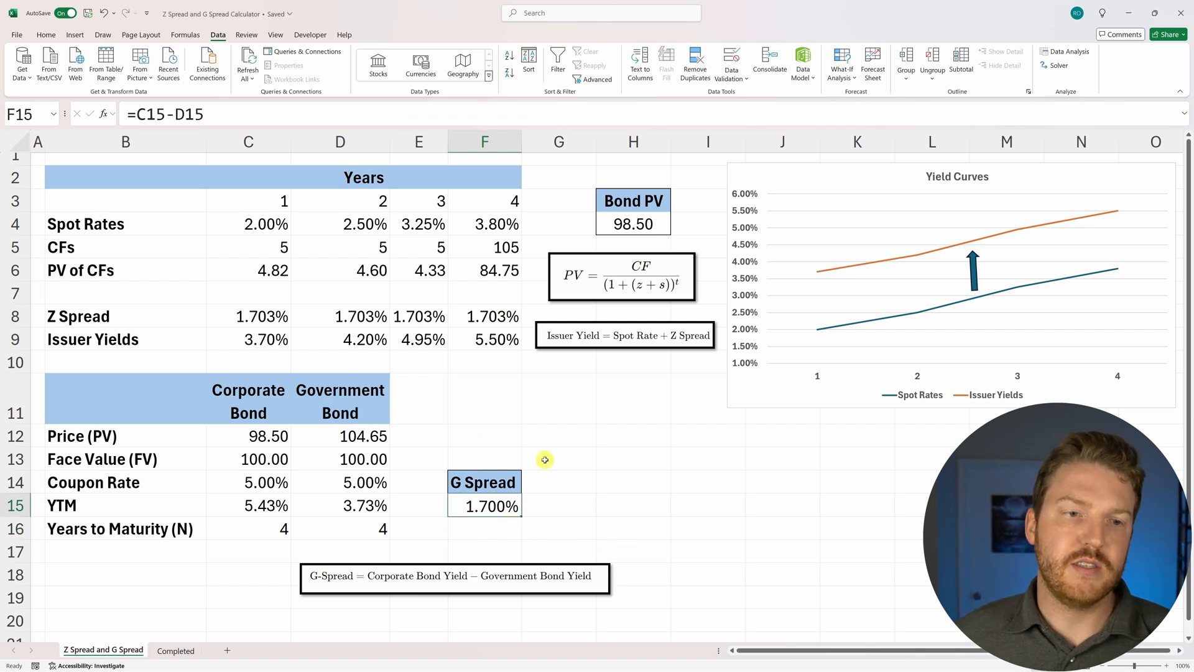
{"action": "left_click", "coordinate": [248, 400]}
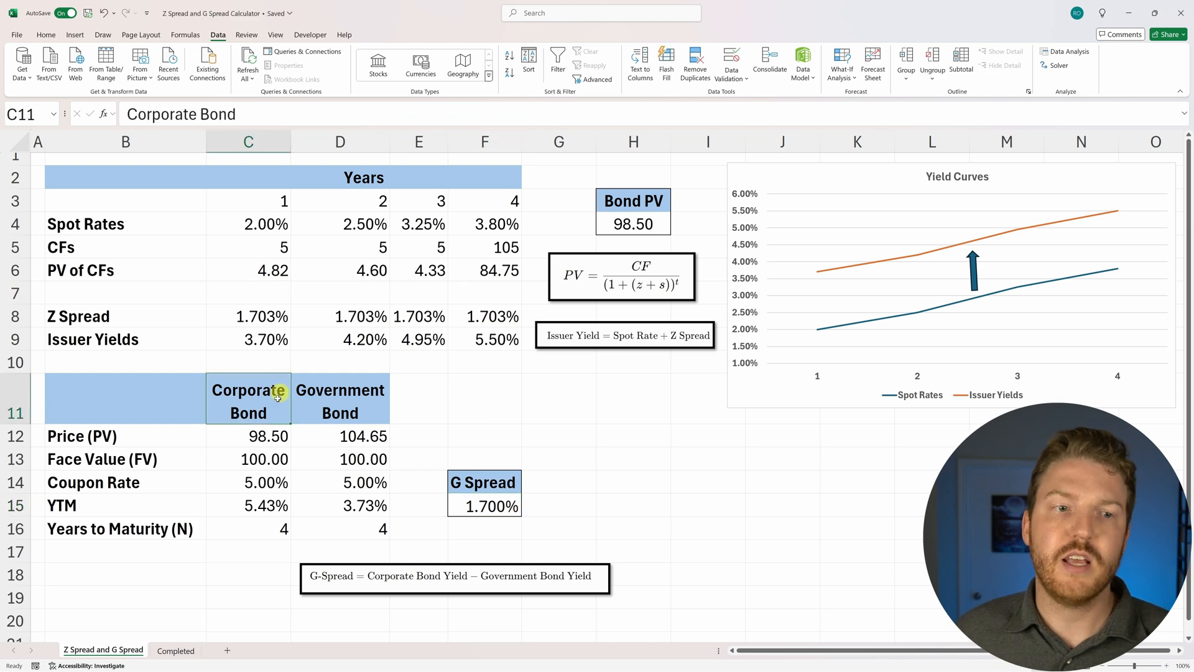